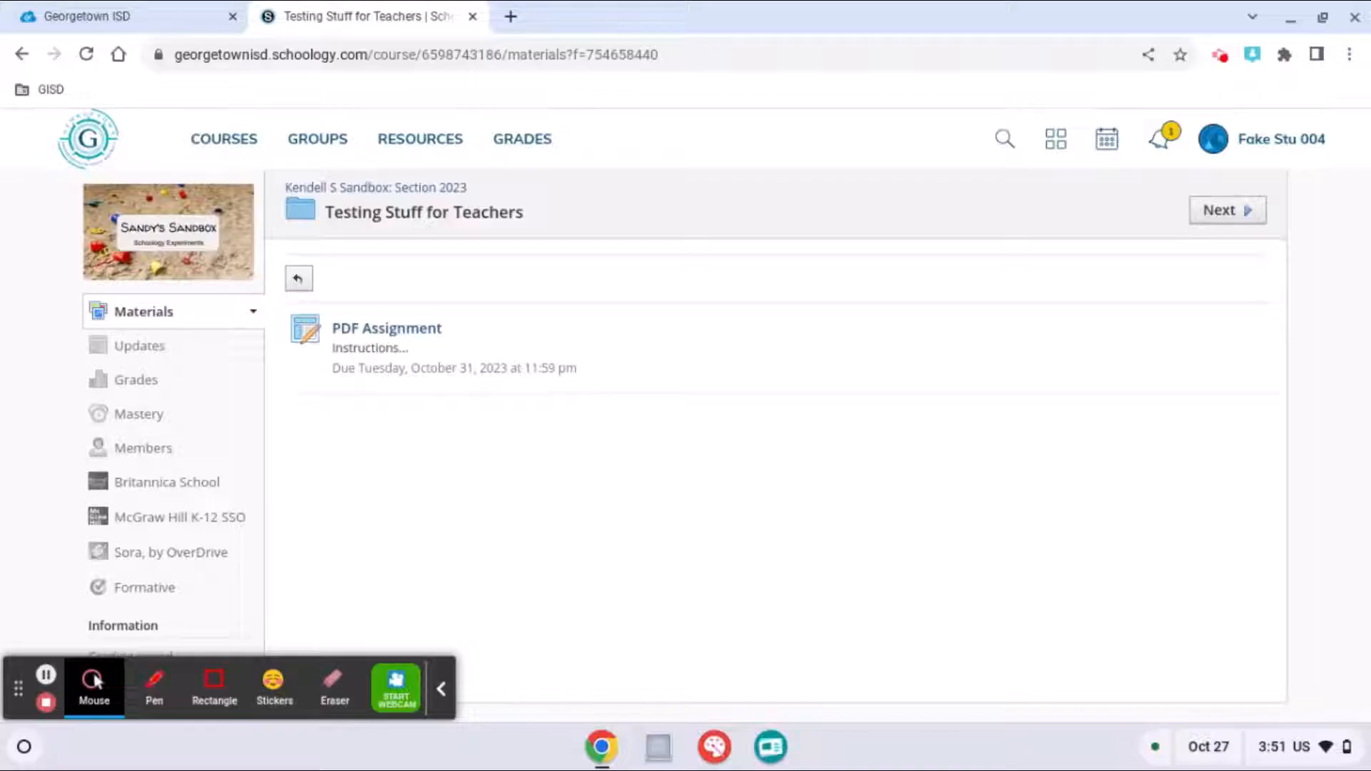
{"action": "mouse_move", "coordinate": [387, 328]}
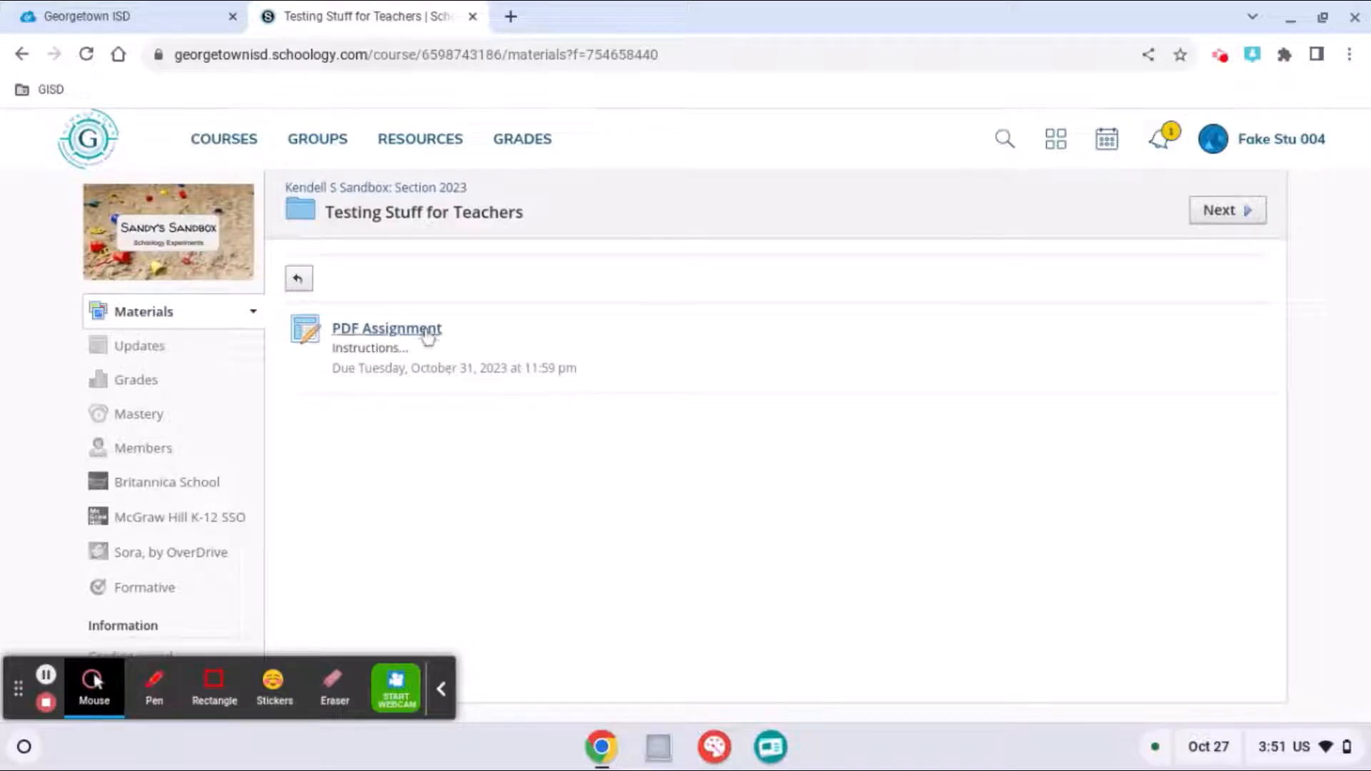
Step: Open the PDF Assignment and start a submission for its CommonLit worksheet
{"action": "left_click", "coordinate": [387, 328]}
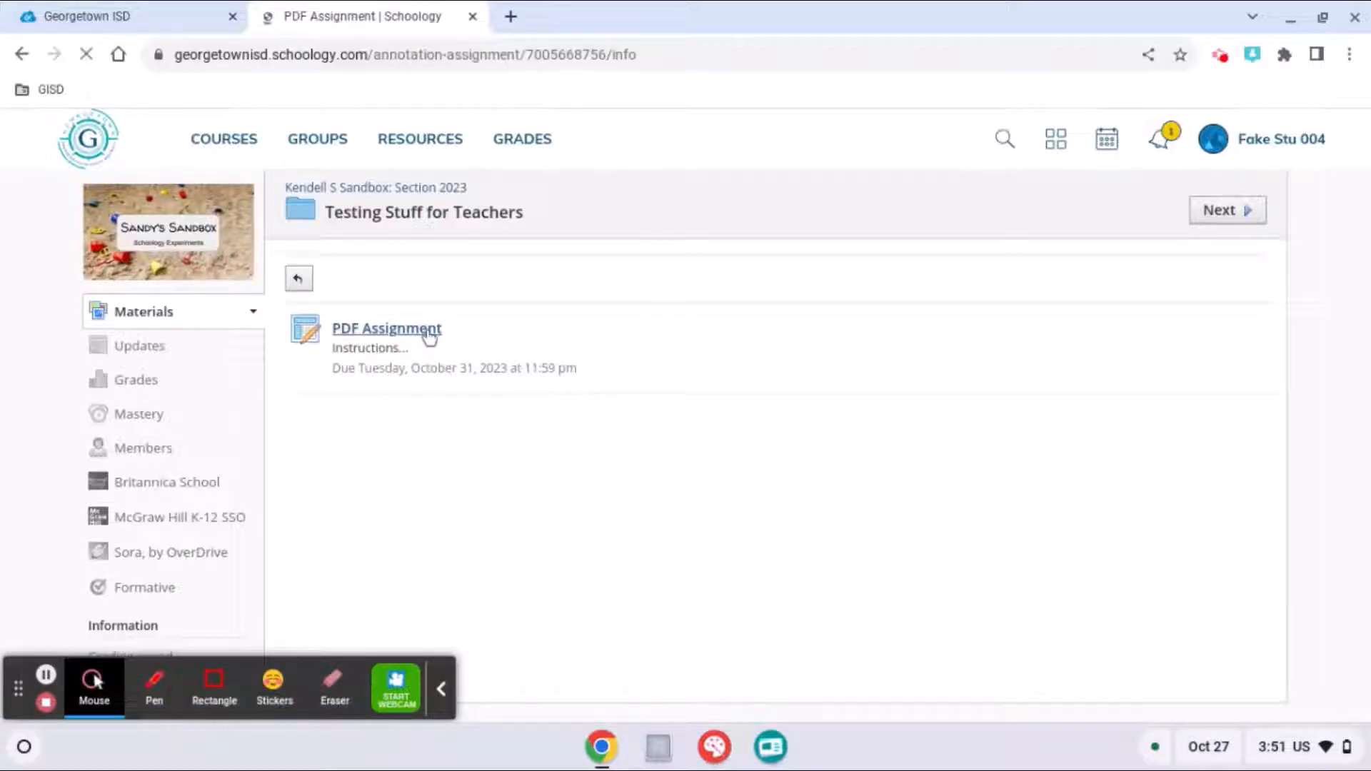
{"action": "left_click", "coordinate": [387, 328]}
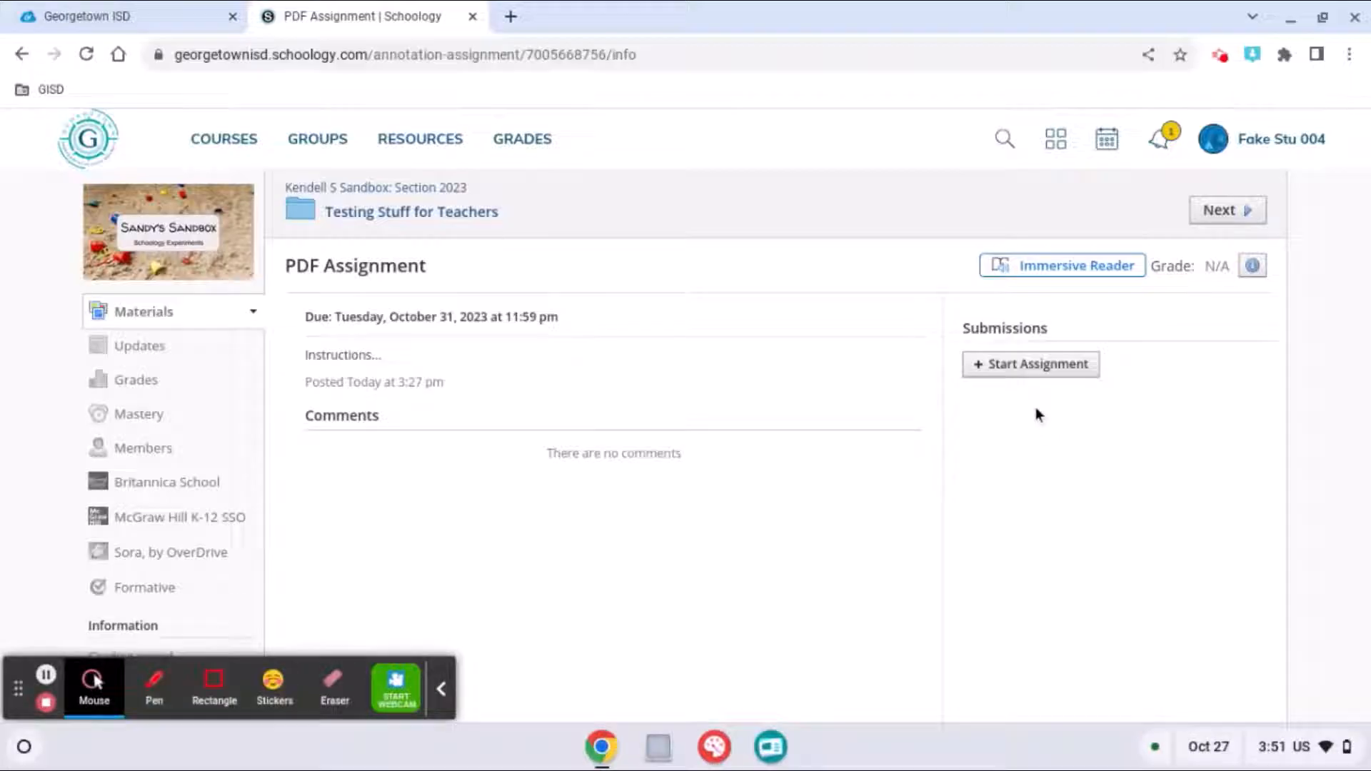
{"action": "left_click", "coordinate": [1030, 364]}
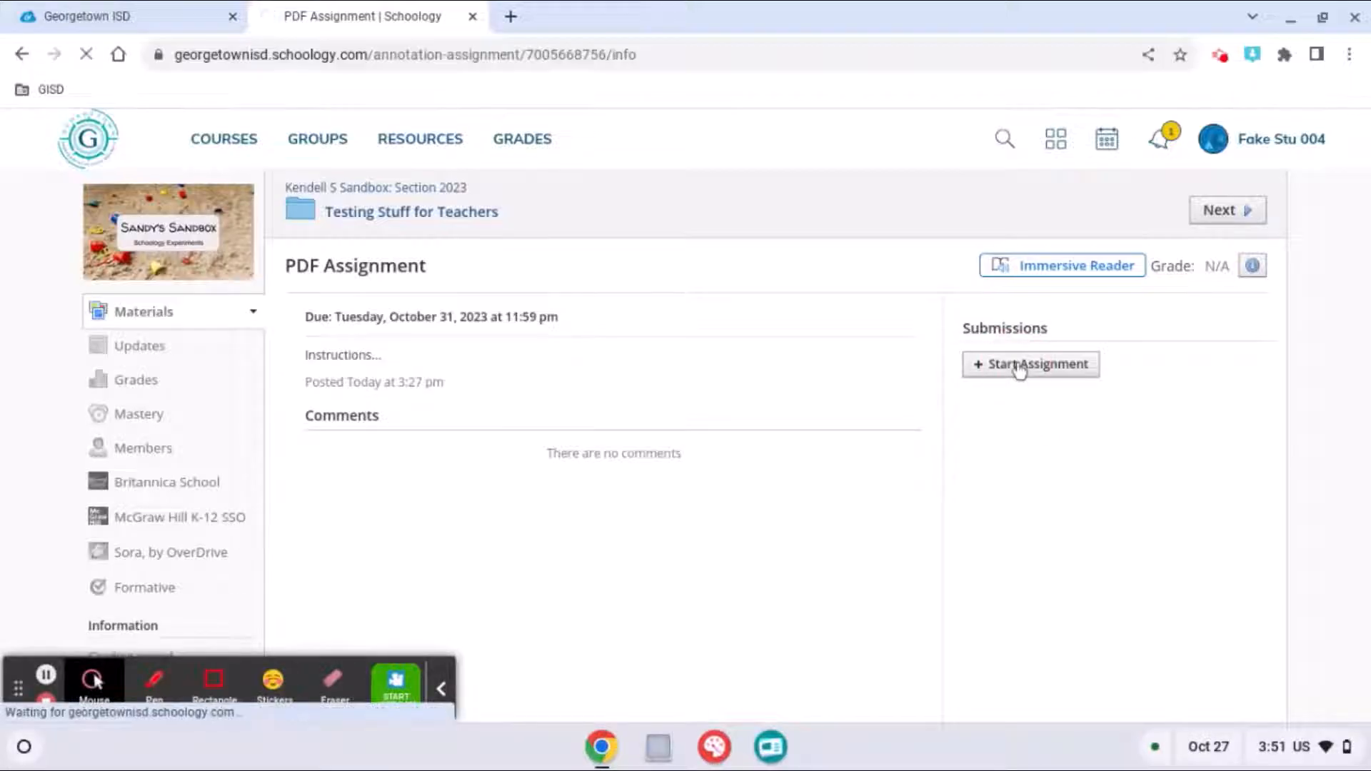
{"action": "left_click", "coordinate": [1029, 365]}
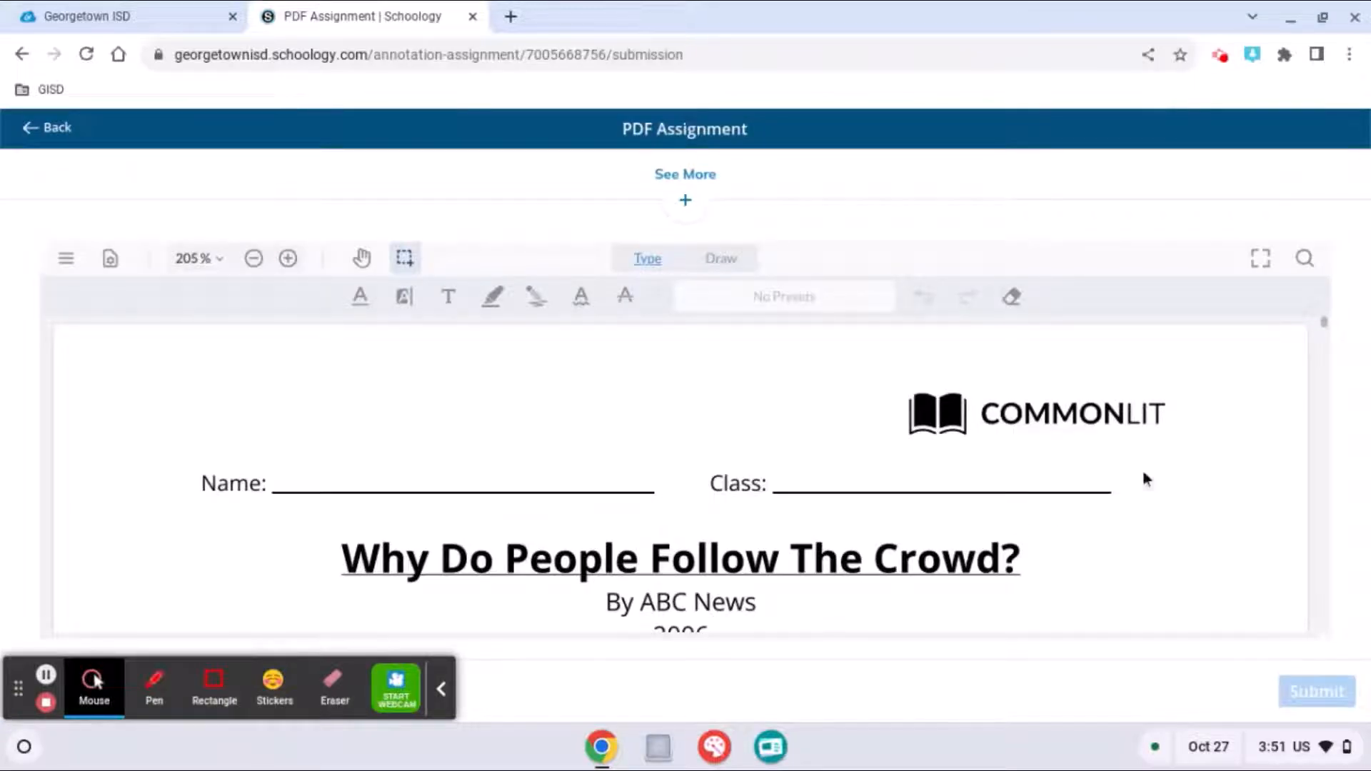
{"action": "mouse_move", "coordinate": [951, 387]}
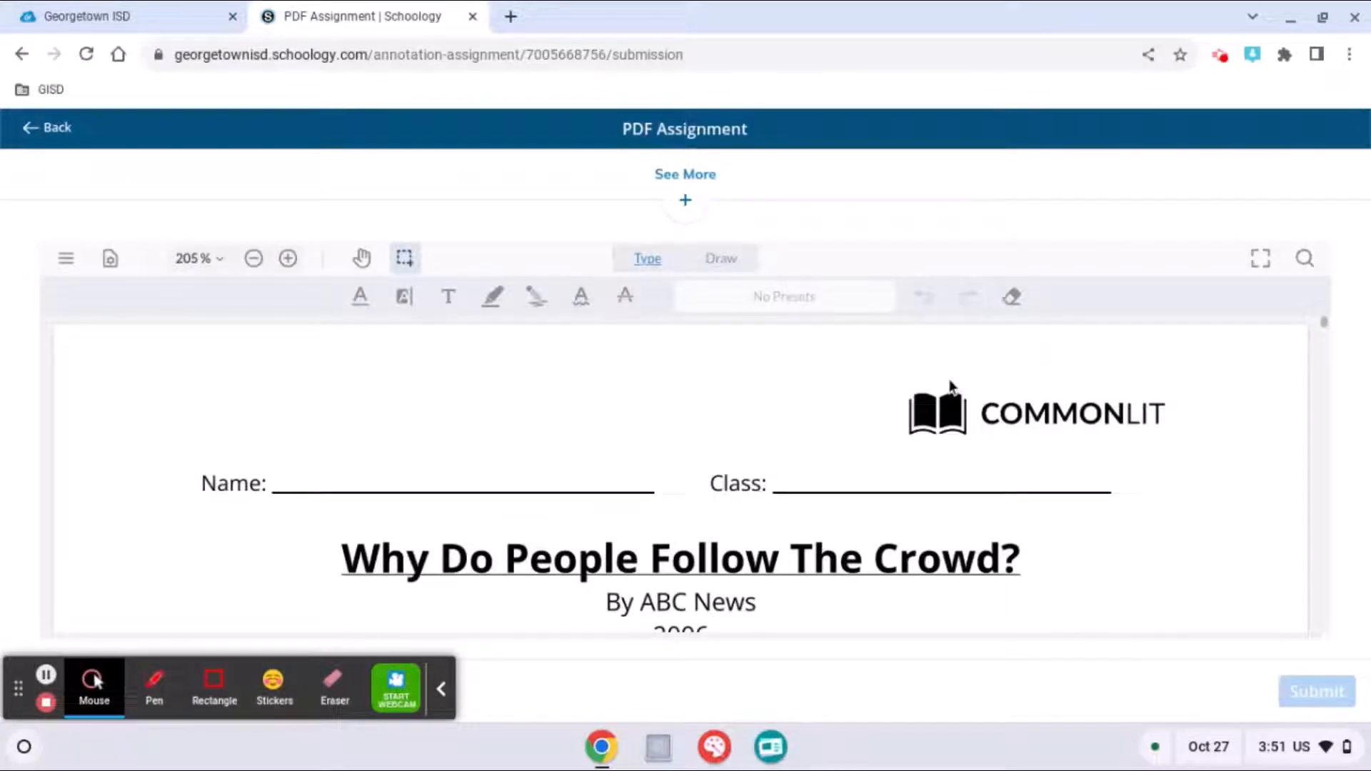
{"action": "mouse_move", "coordinate": [561, 349]}
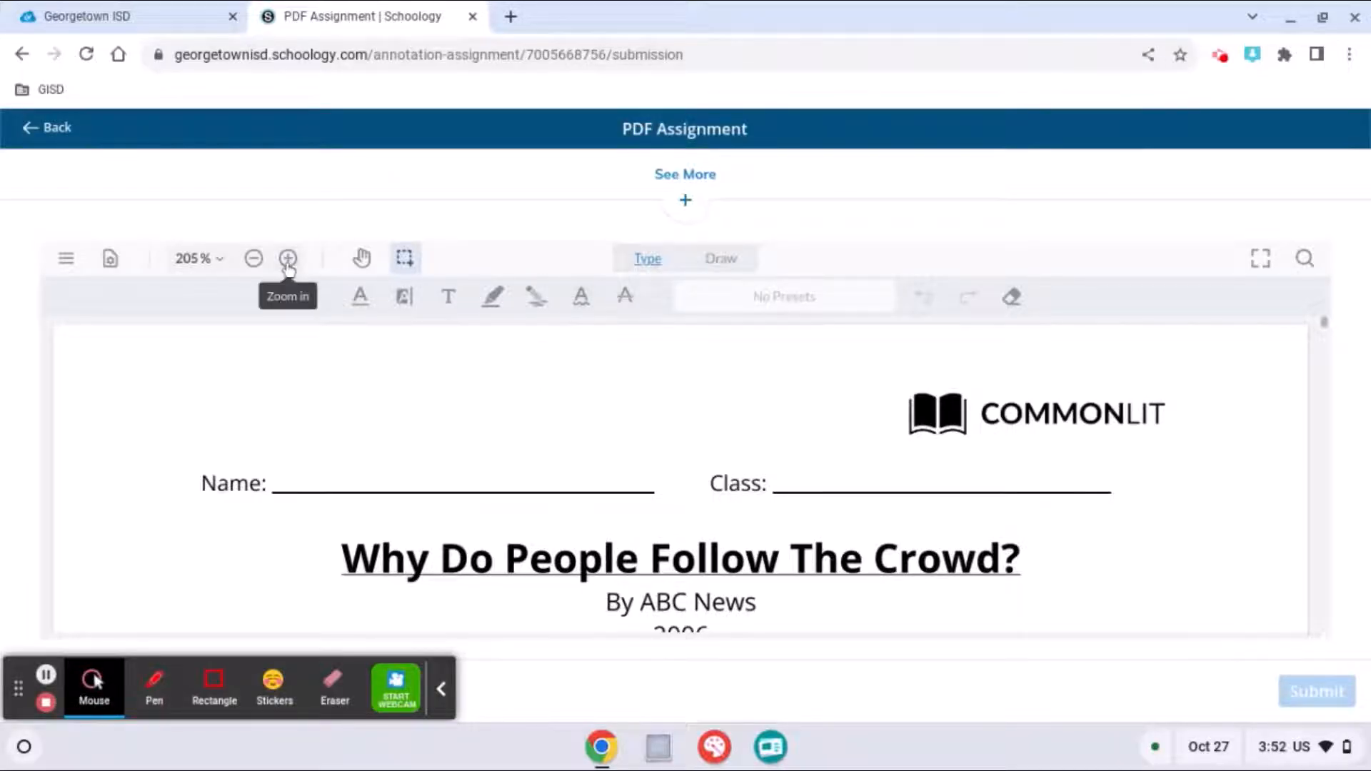
{"action": "mouse_move", "coordinate": [254, 257]}
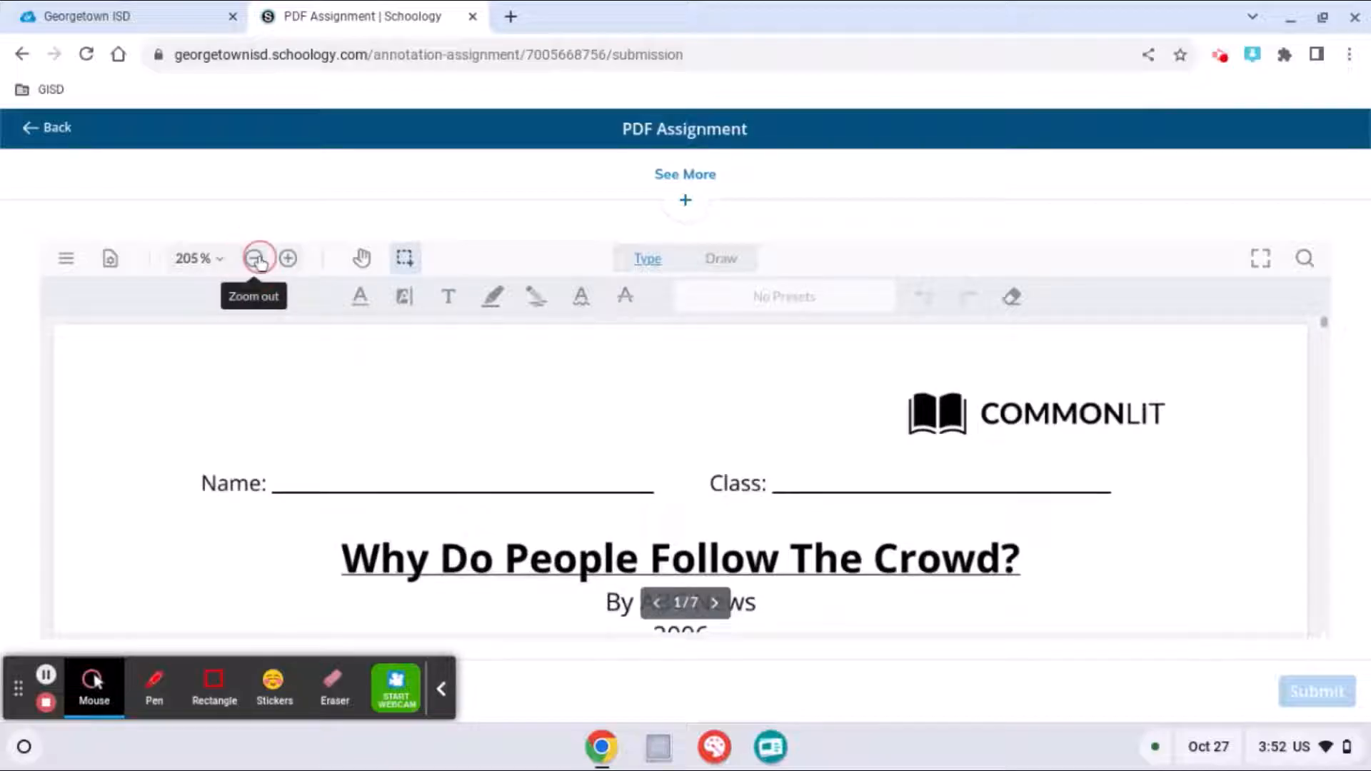
Step: Zoom the worksheet out from 205% to 155% so the full page width fits
{"action": "left_click", "coordinate": [258, 259]}
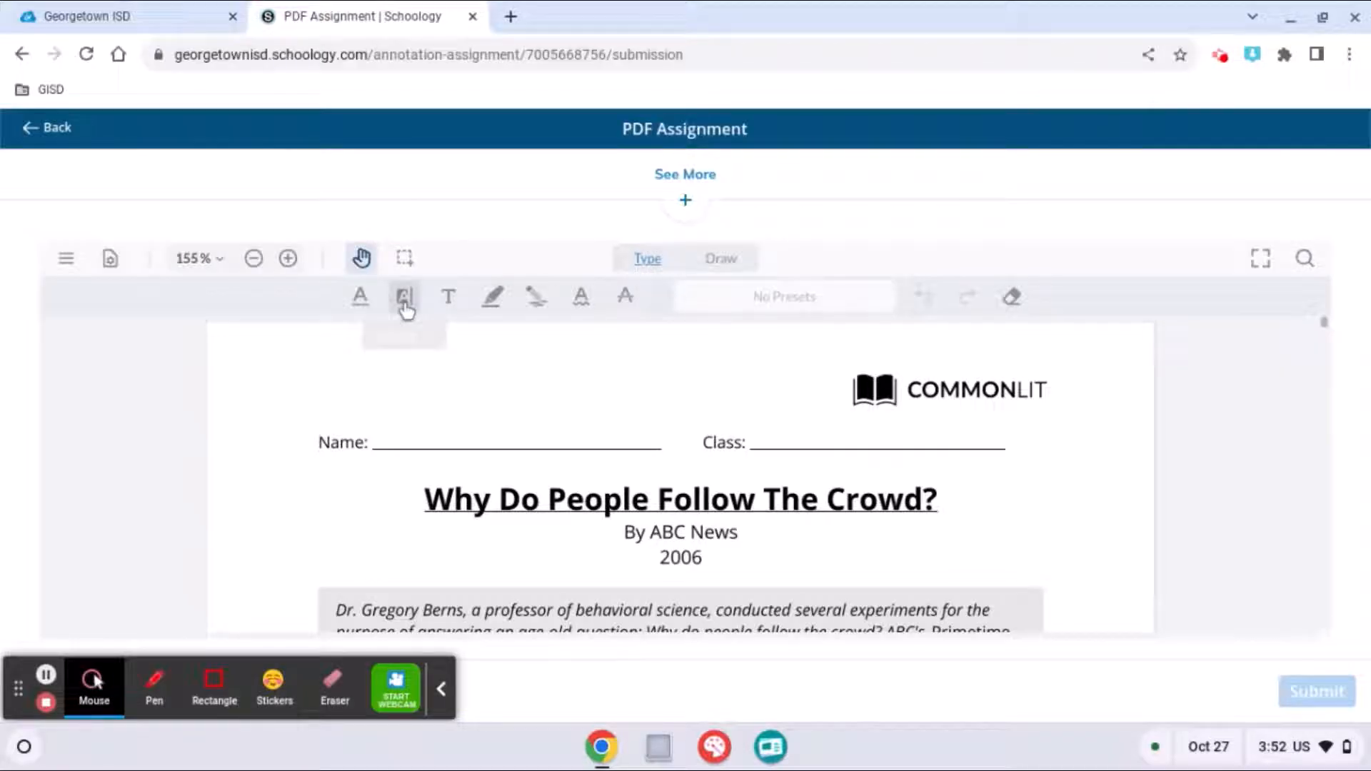
{"action": "mouse_move", "coordinate": [404, 297]}
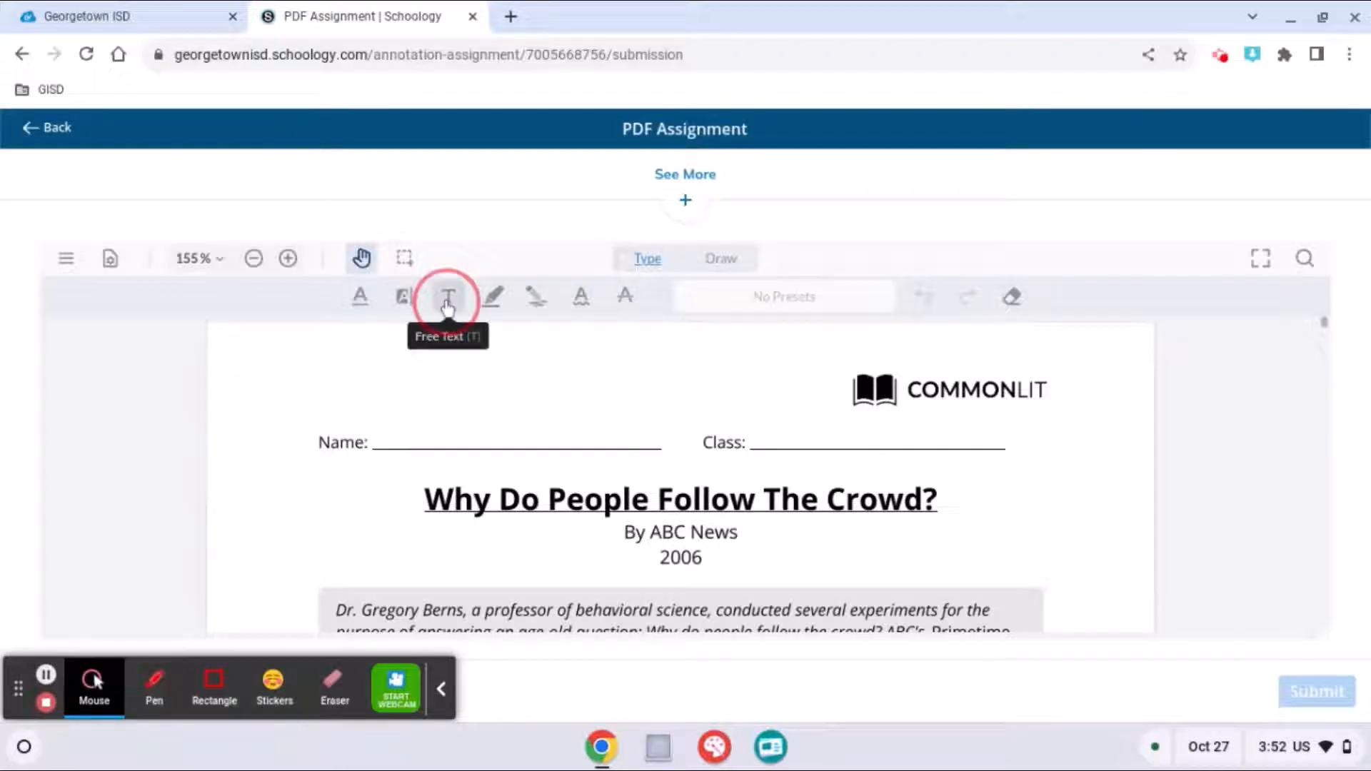
{"action": "left_click", "coordinate": [447, 297]}
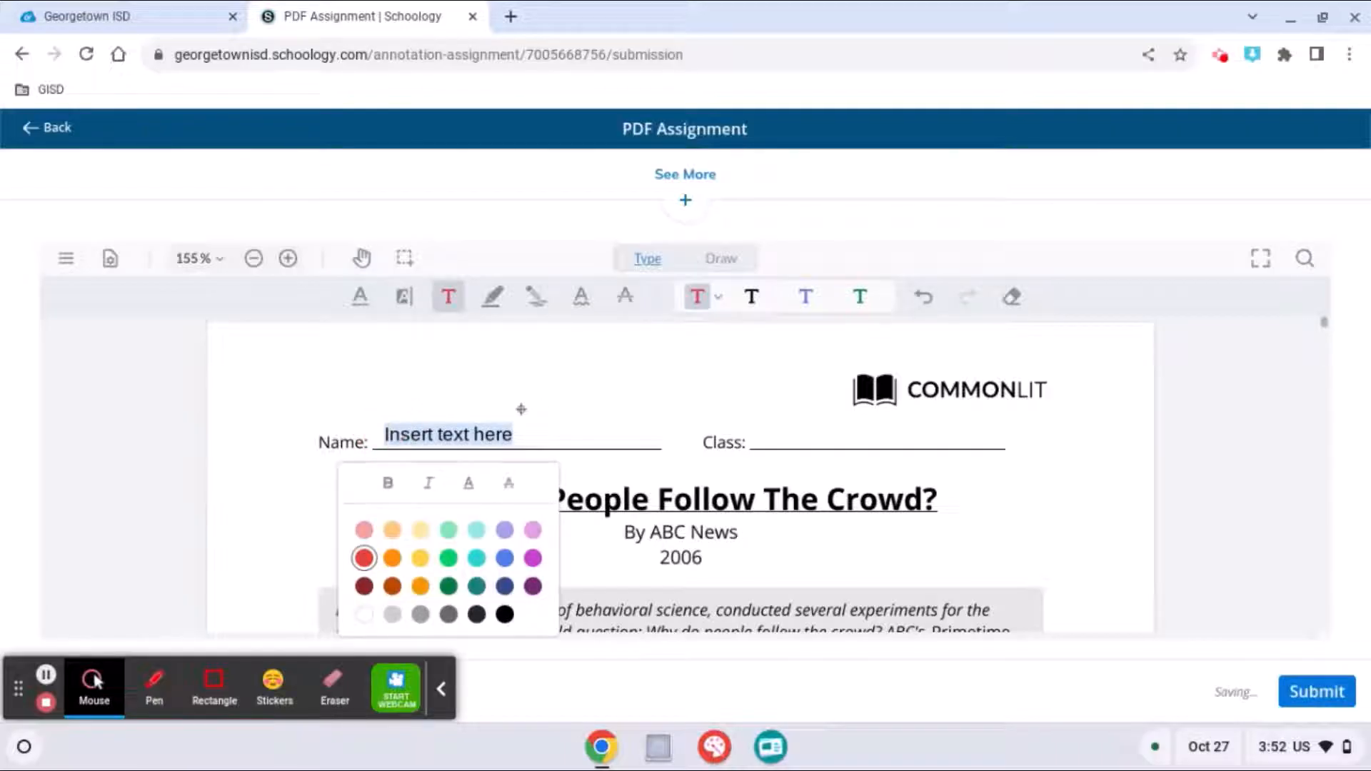
{"action": "left_click", "coordinate": [447, 434]}
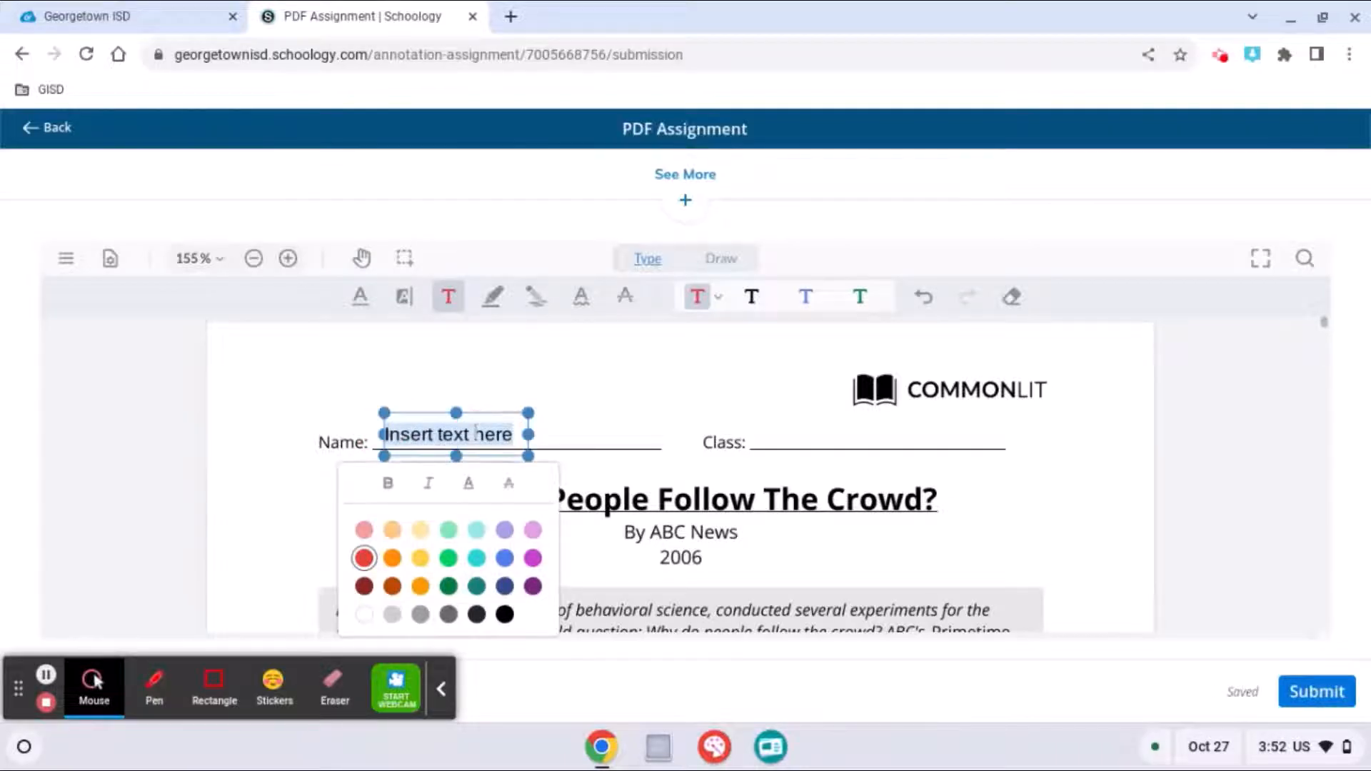
{"action": "type", "text": "Awesome Student"}
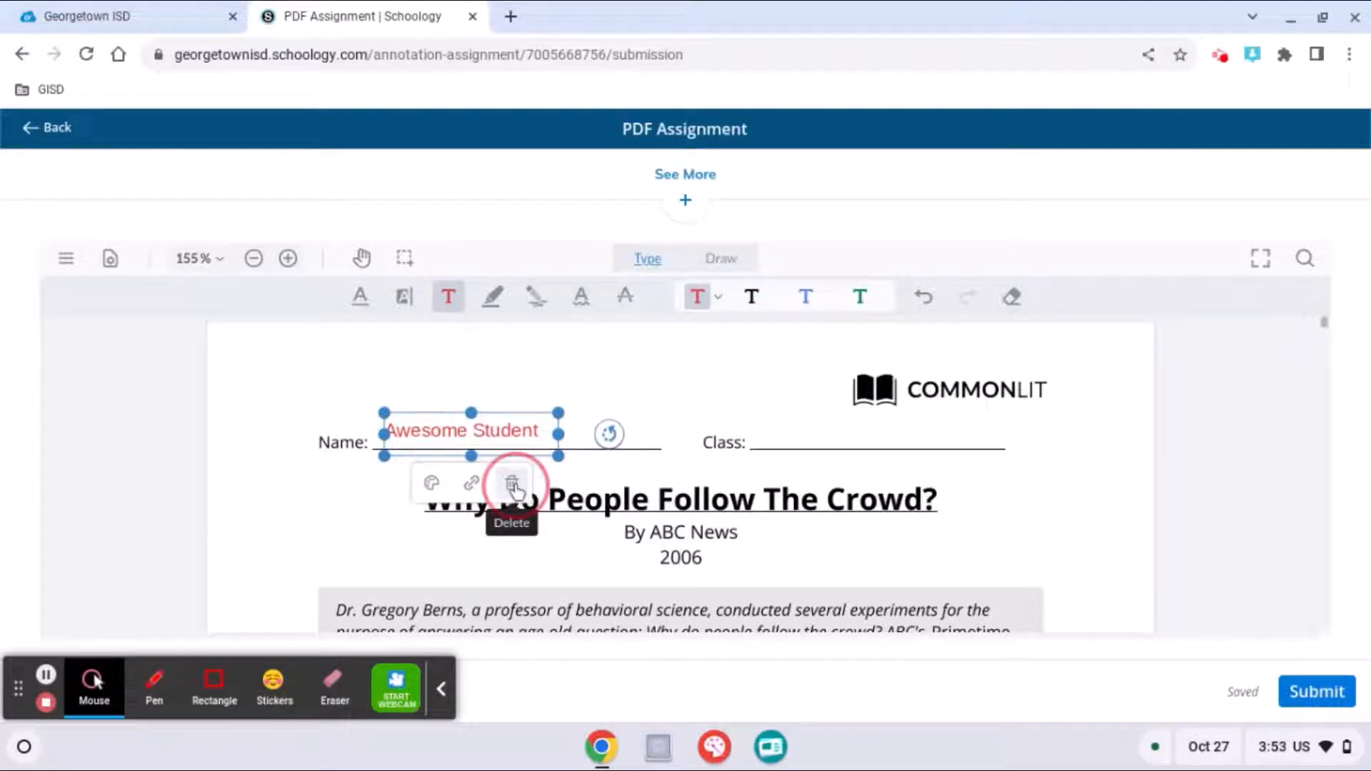
{"action": "left_click", "coordinate": [511, 484]}
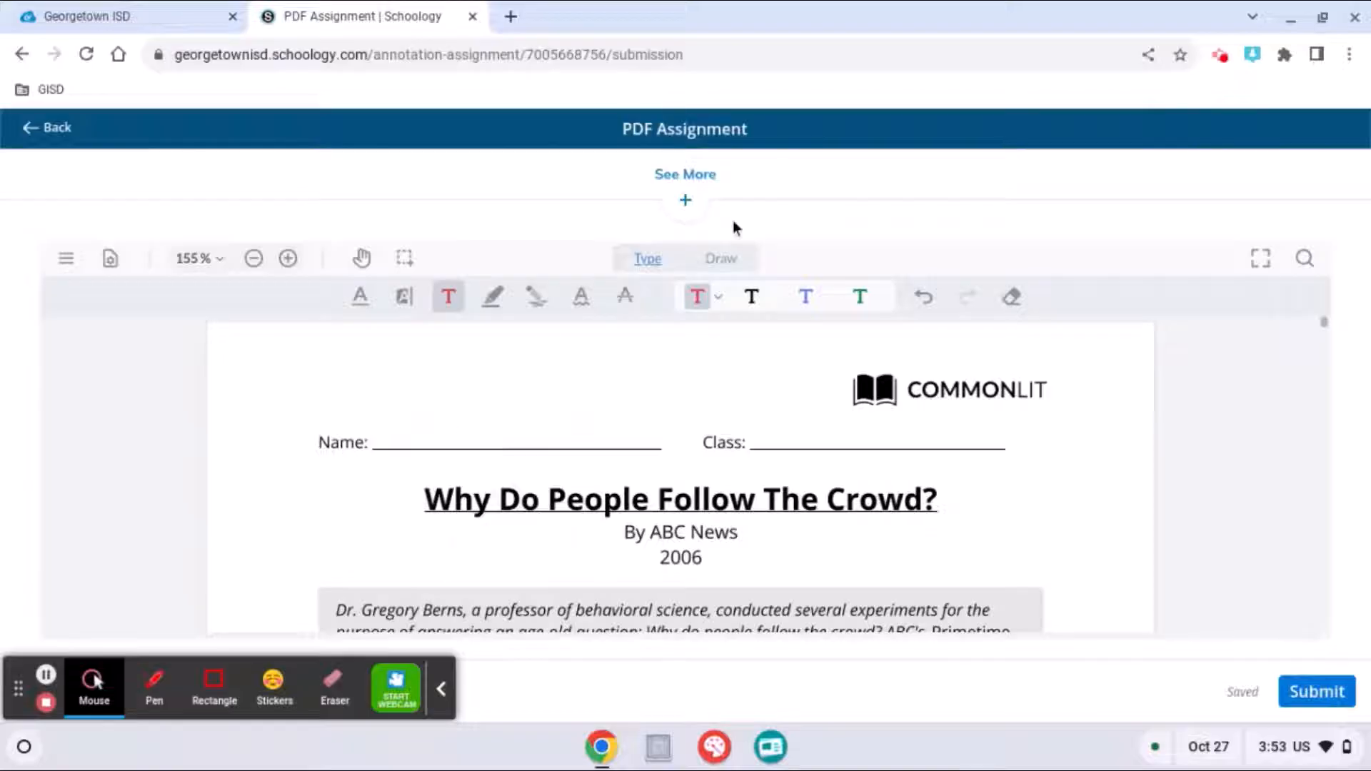
{"action": "mouse_move", "coordinate": [447, 295]}
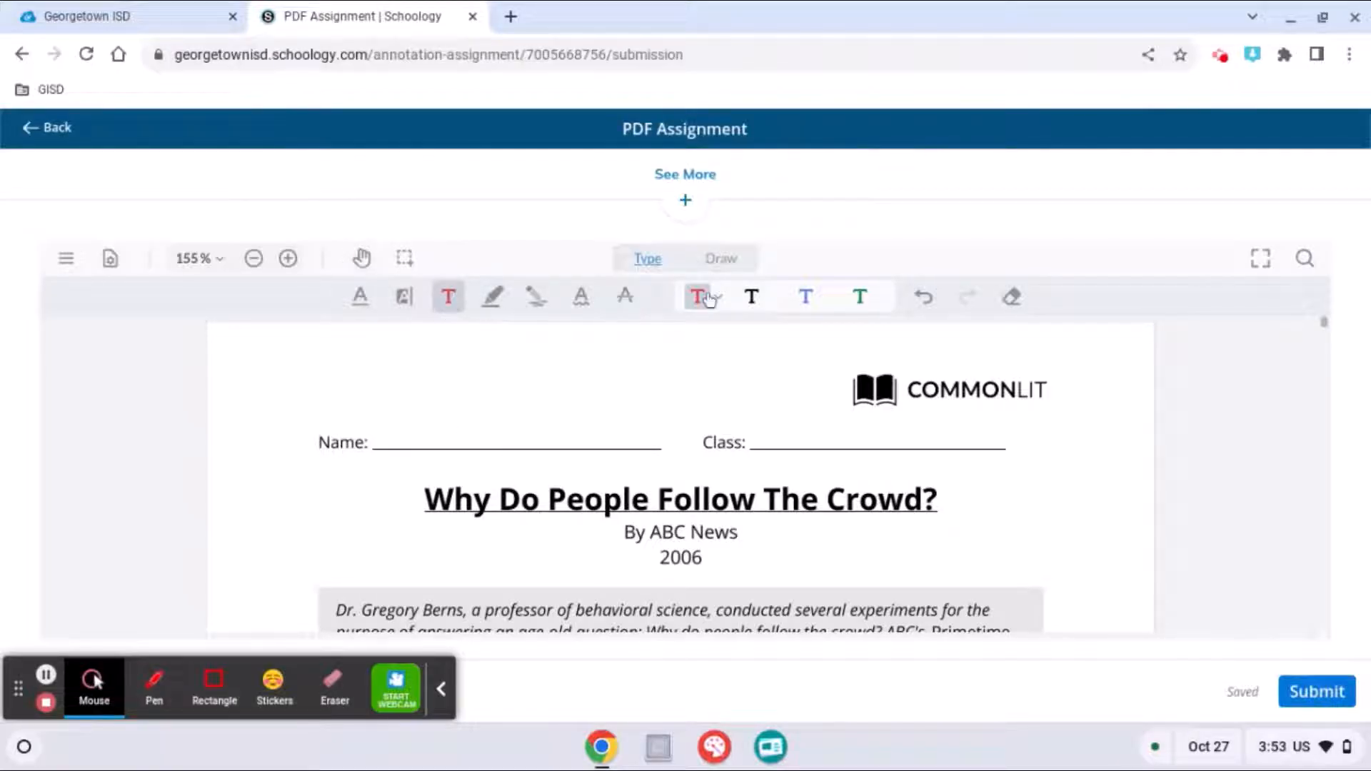
{"action": "mouse_move", "coordinate": [749, 297]}
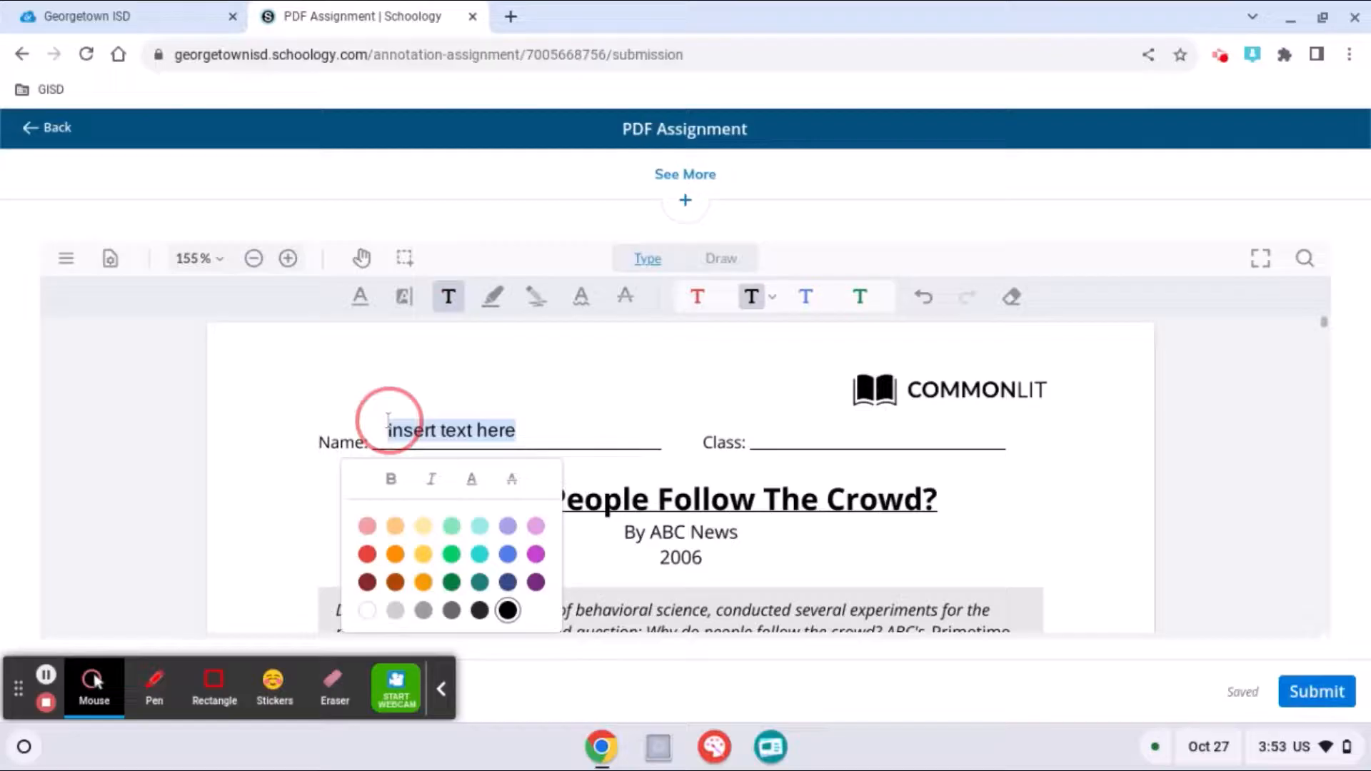
Step: Finish the Name line entry so it reads 'Awesome Student'
{"action": "type", "text": "A"}
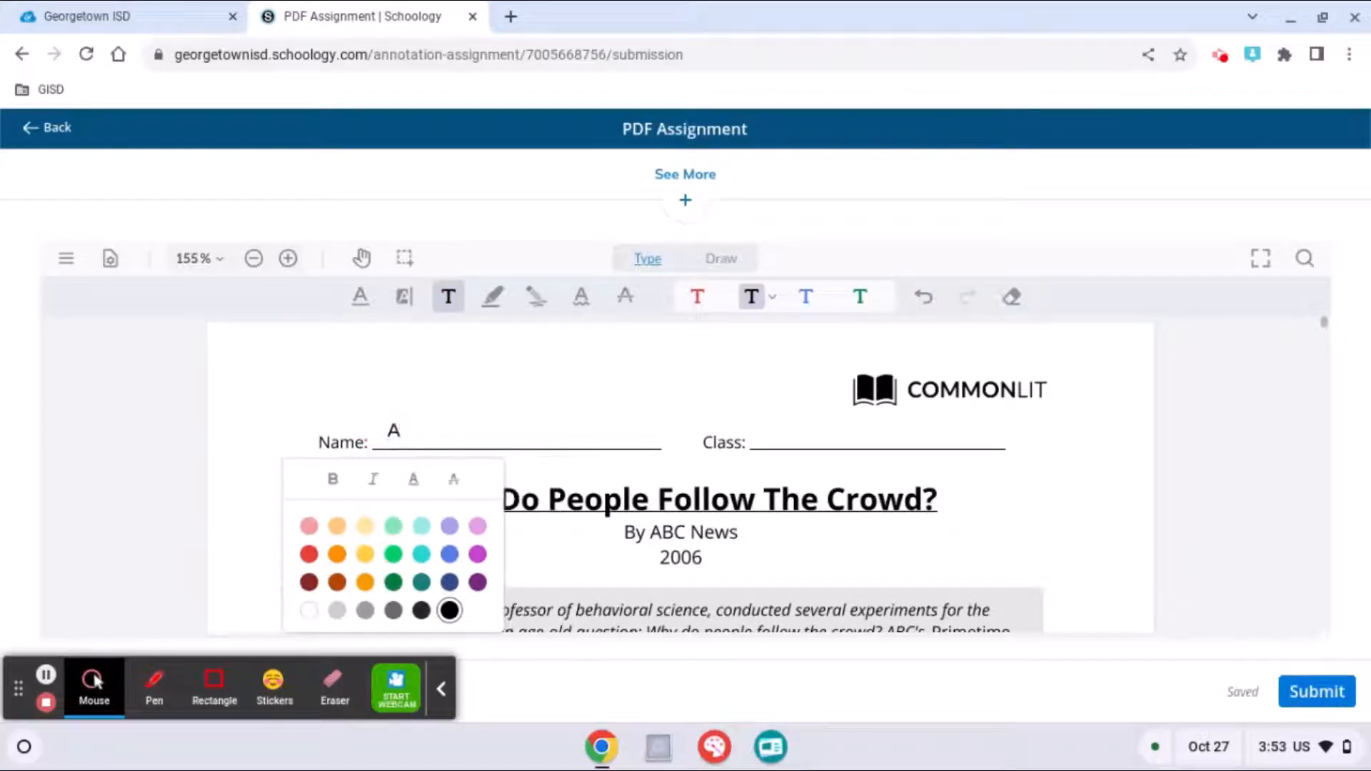
{"action": "type", "text": "Awesome Student"}
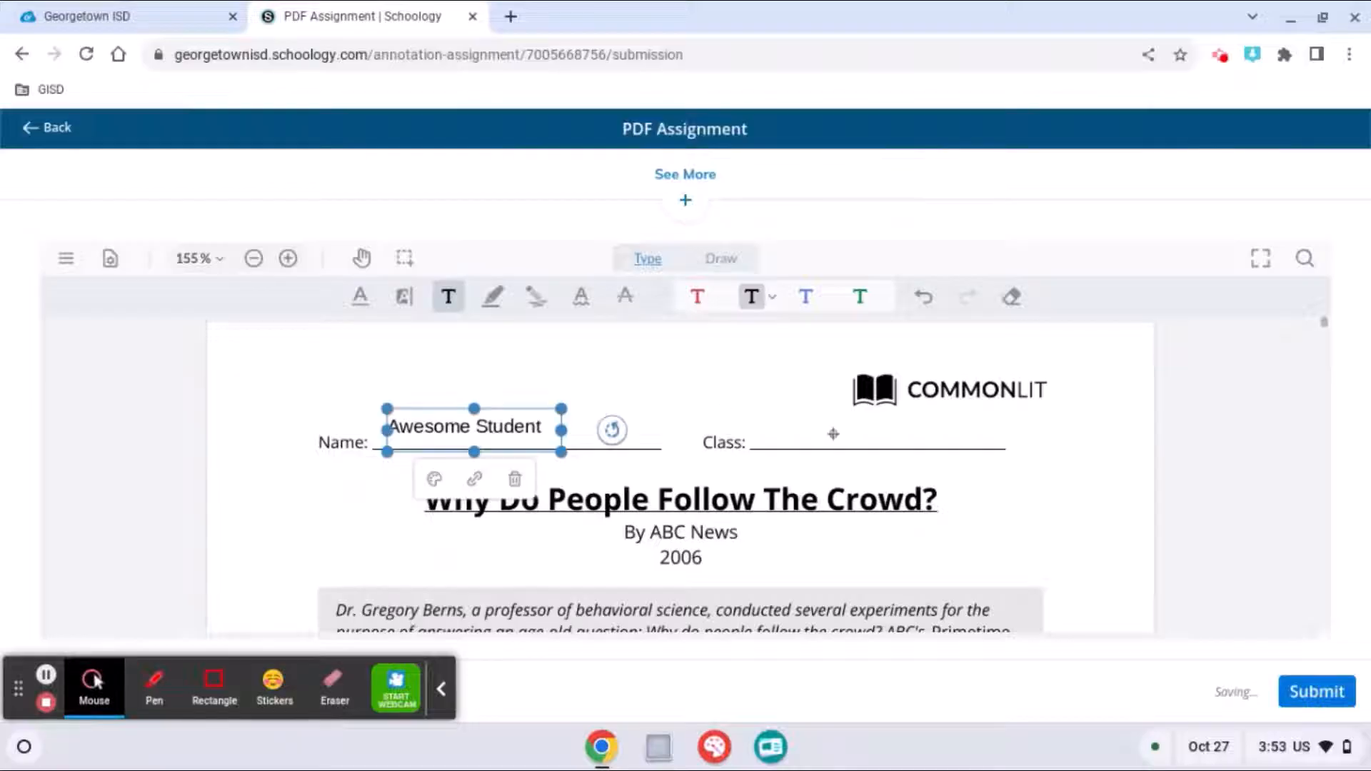
{"action": "left_click", "coordinate": [879, 442]}
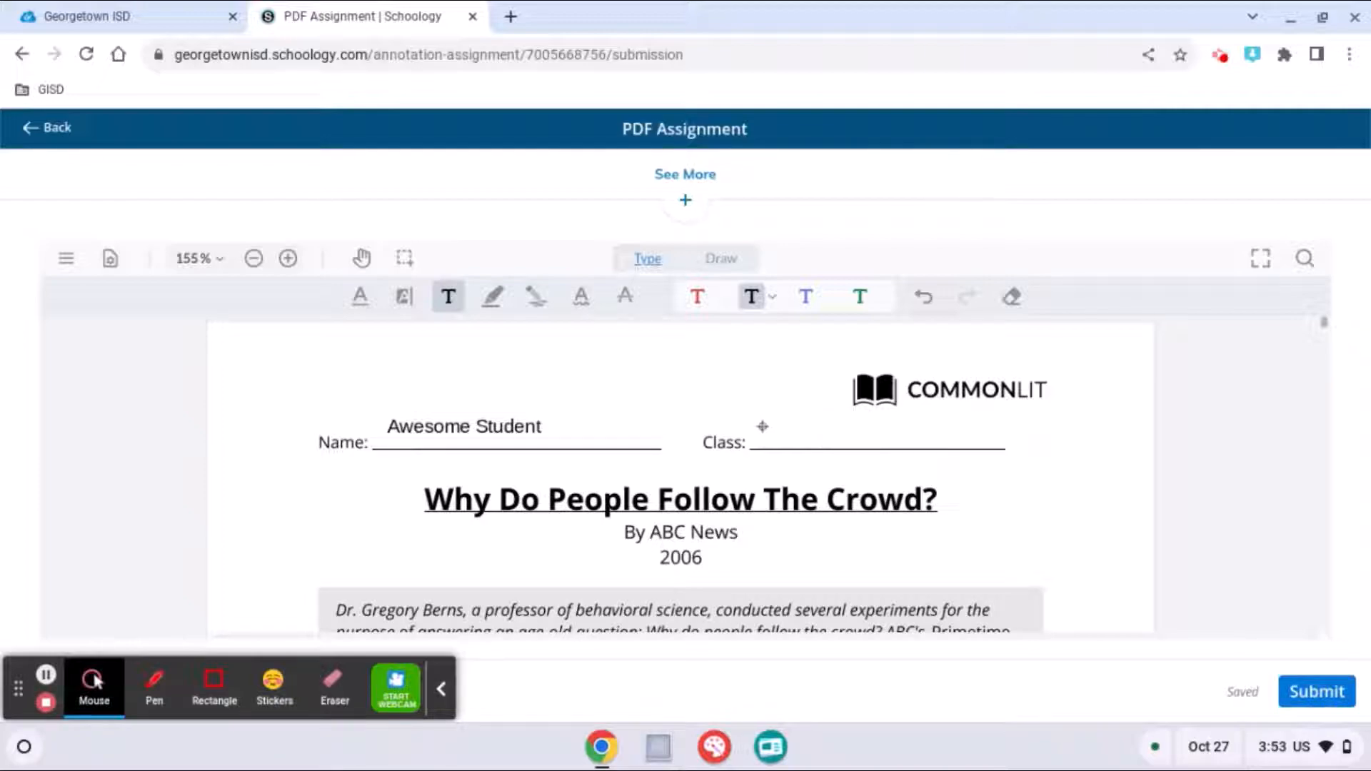
Step: Add a text box on the Class line reading '5A'
{"action": "left_click", "coordinate": [822, 437]}
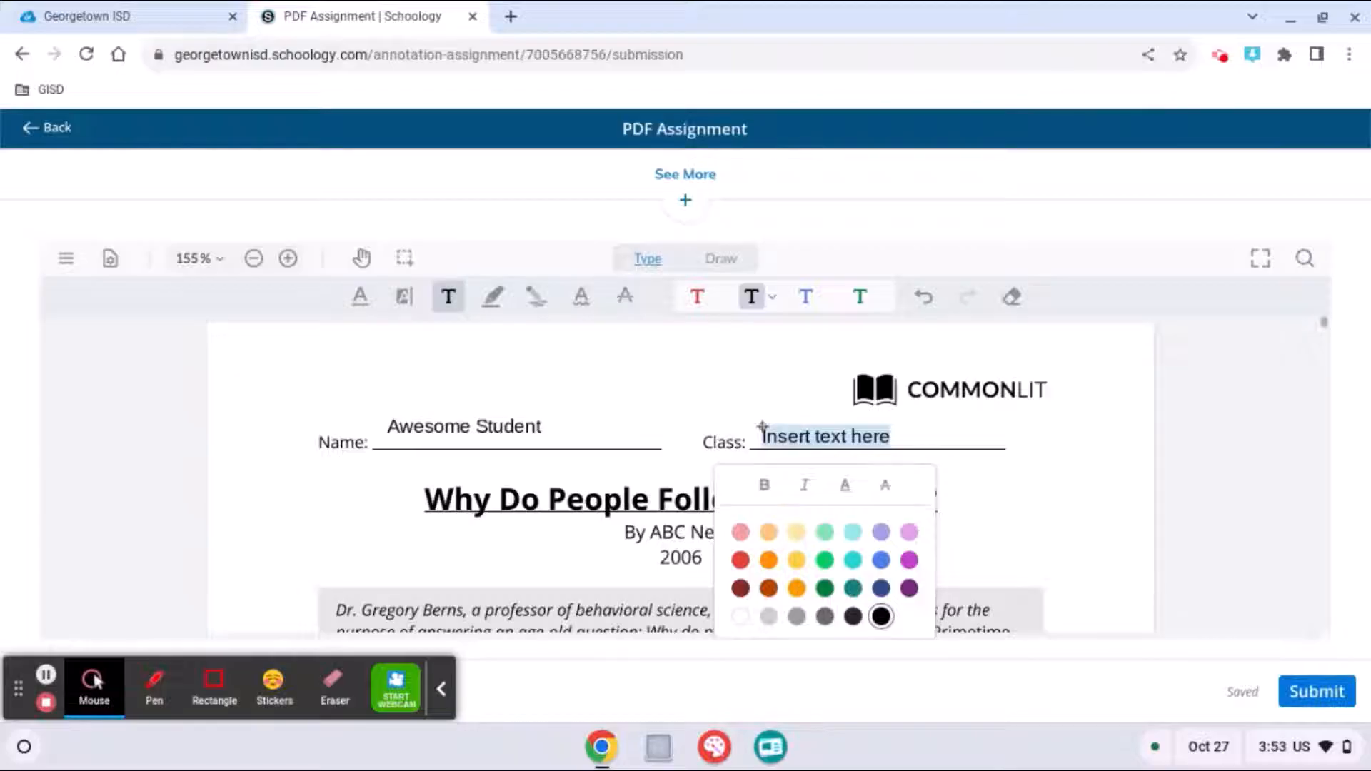
{"action": "type", "text": "A"}
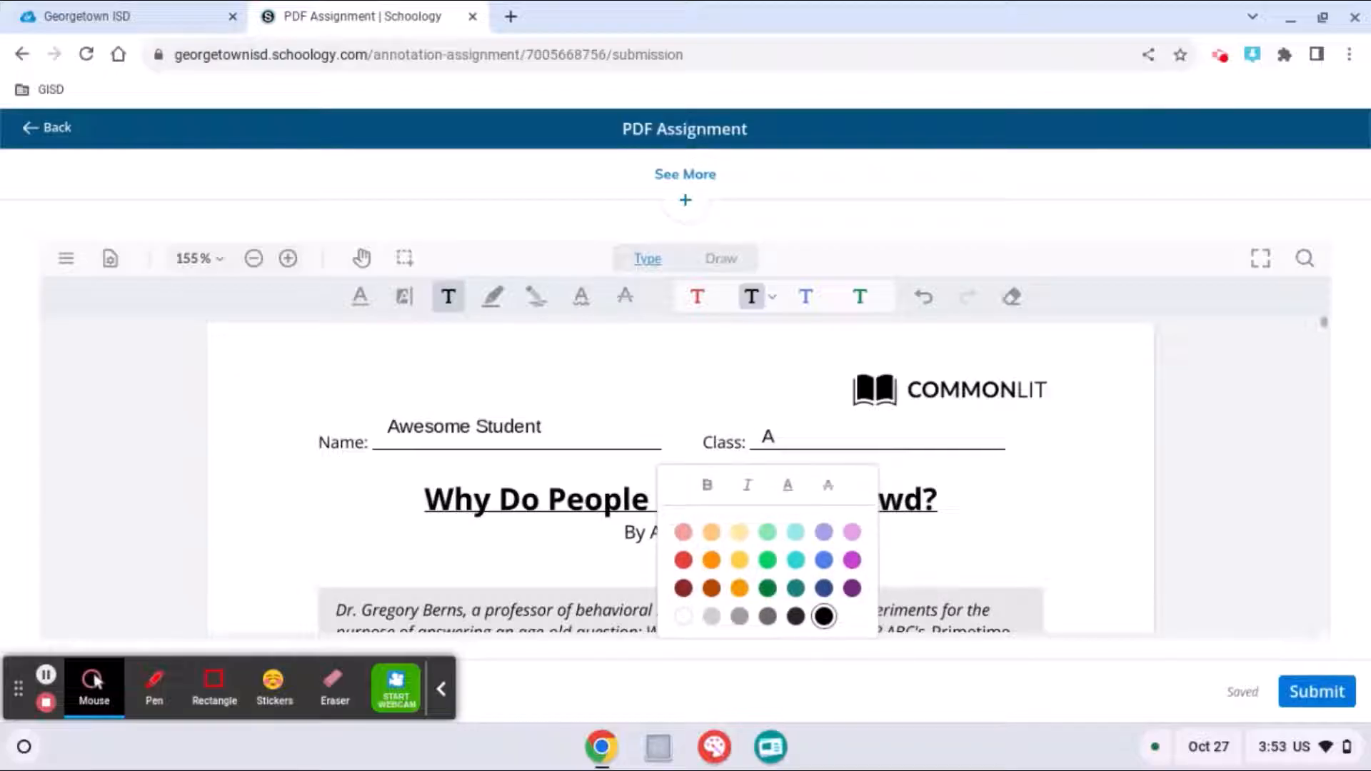
{"action": "type", "text": "5"}
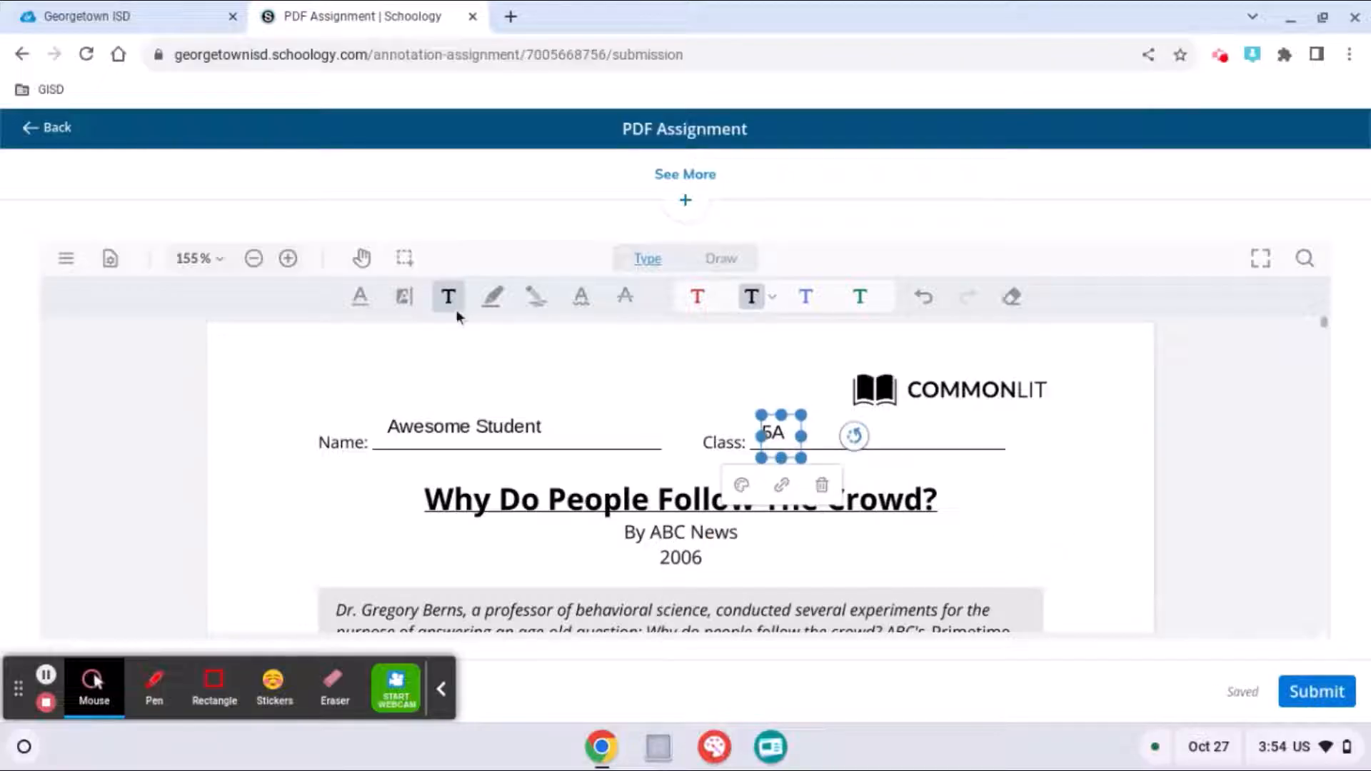
{"action": "mouse_move", "coordinate": [493, 297]}
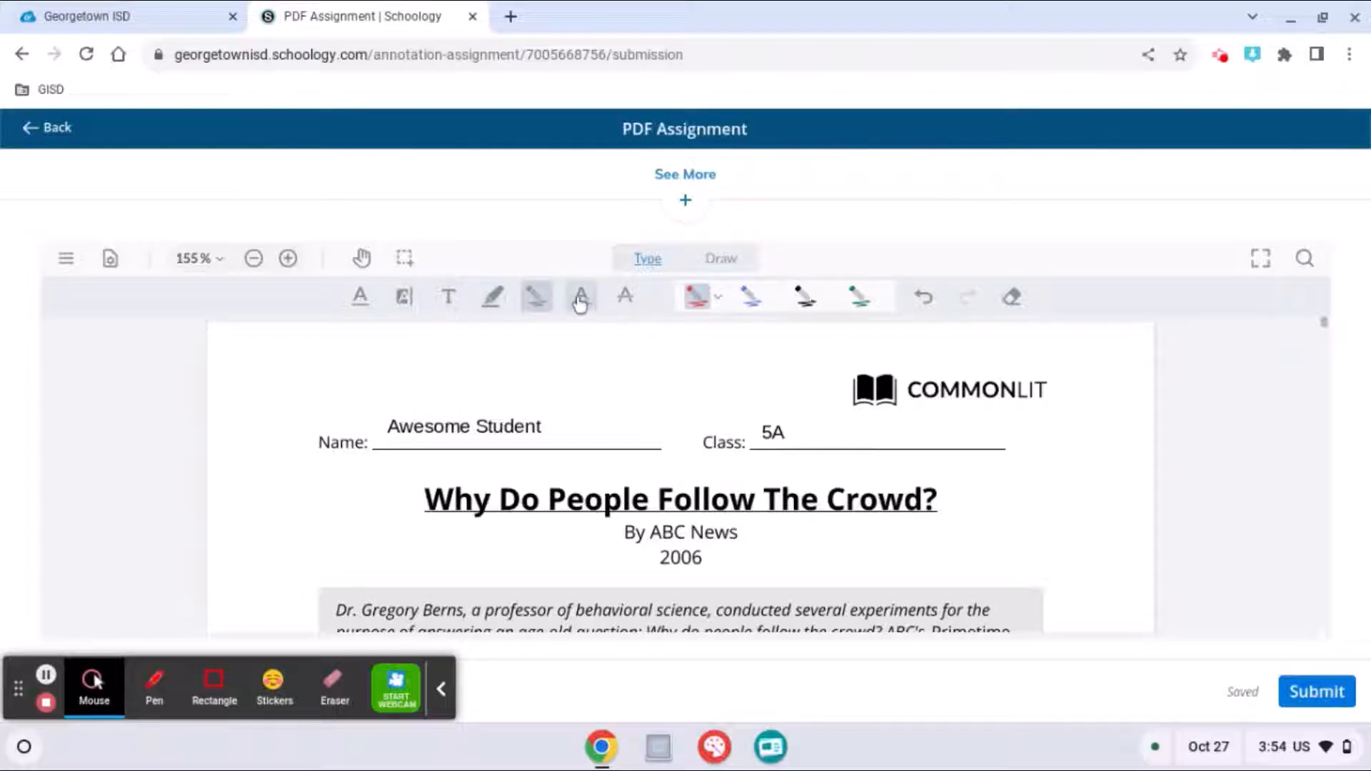
Step: Highlight the worksheet title 'Why Do People Follow The Crowd?' in yellow
{"action": "left_click", "coordinate": [581, 297]}
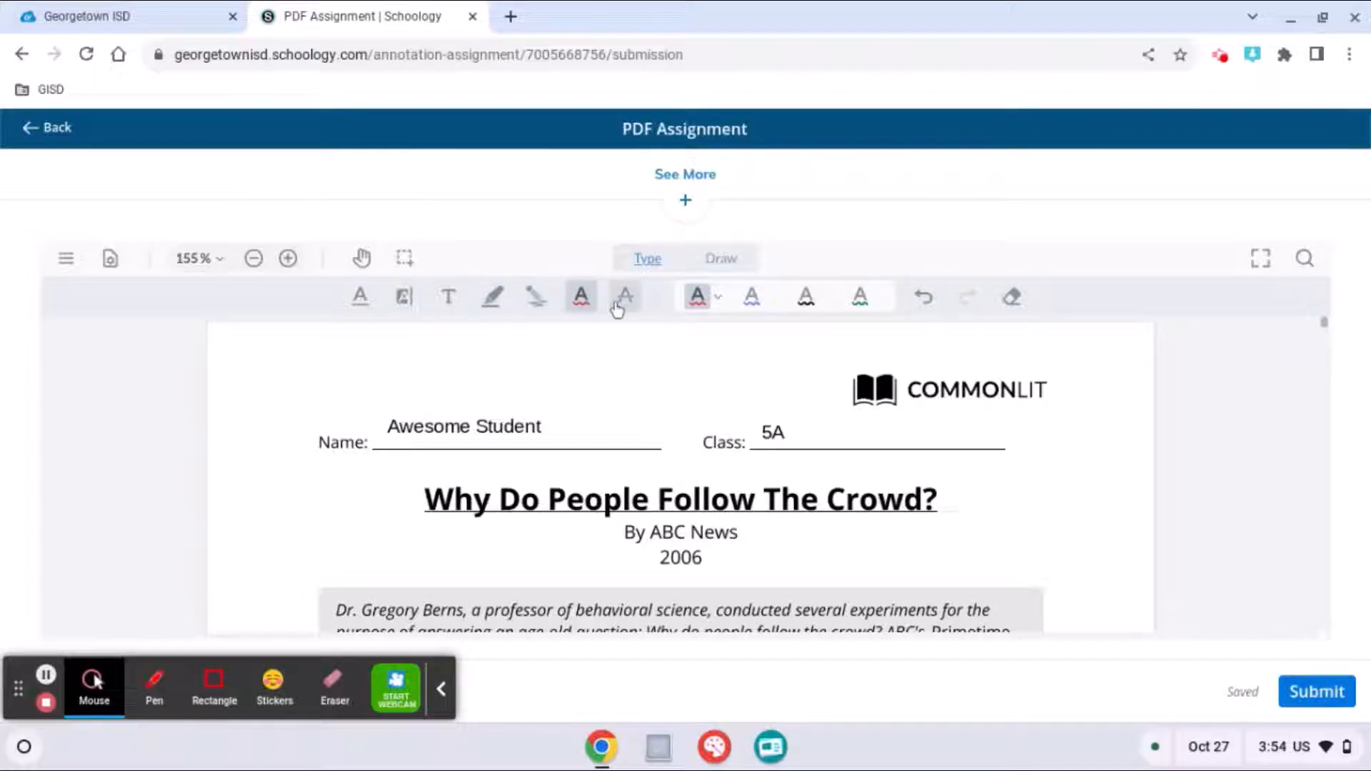
{"action": "left_click", "coordinate": [624, 296]}
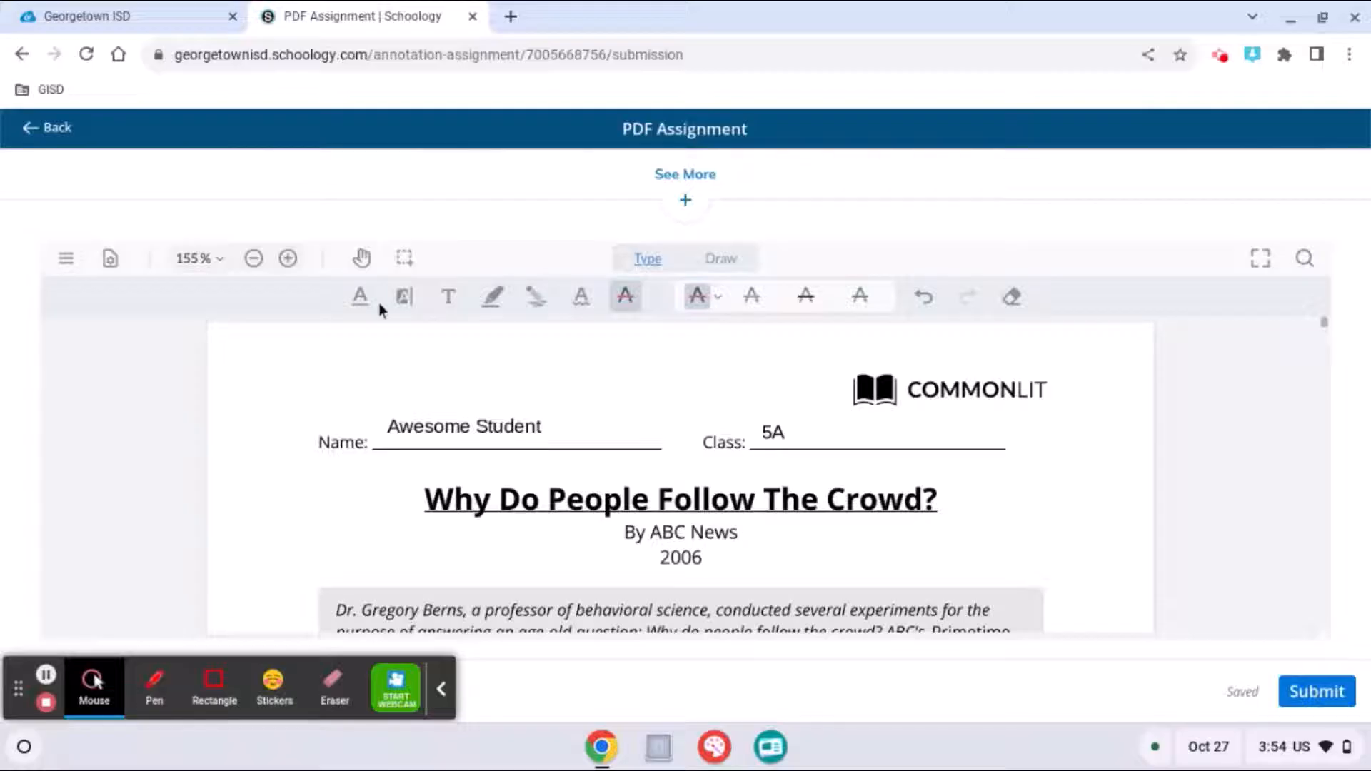
{"action": "left_click", "coordinate": [403, 295]}
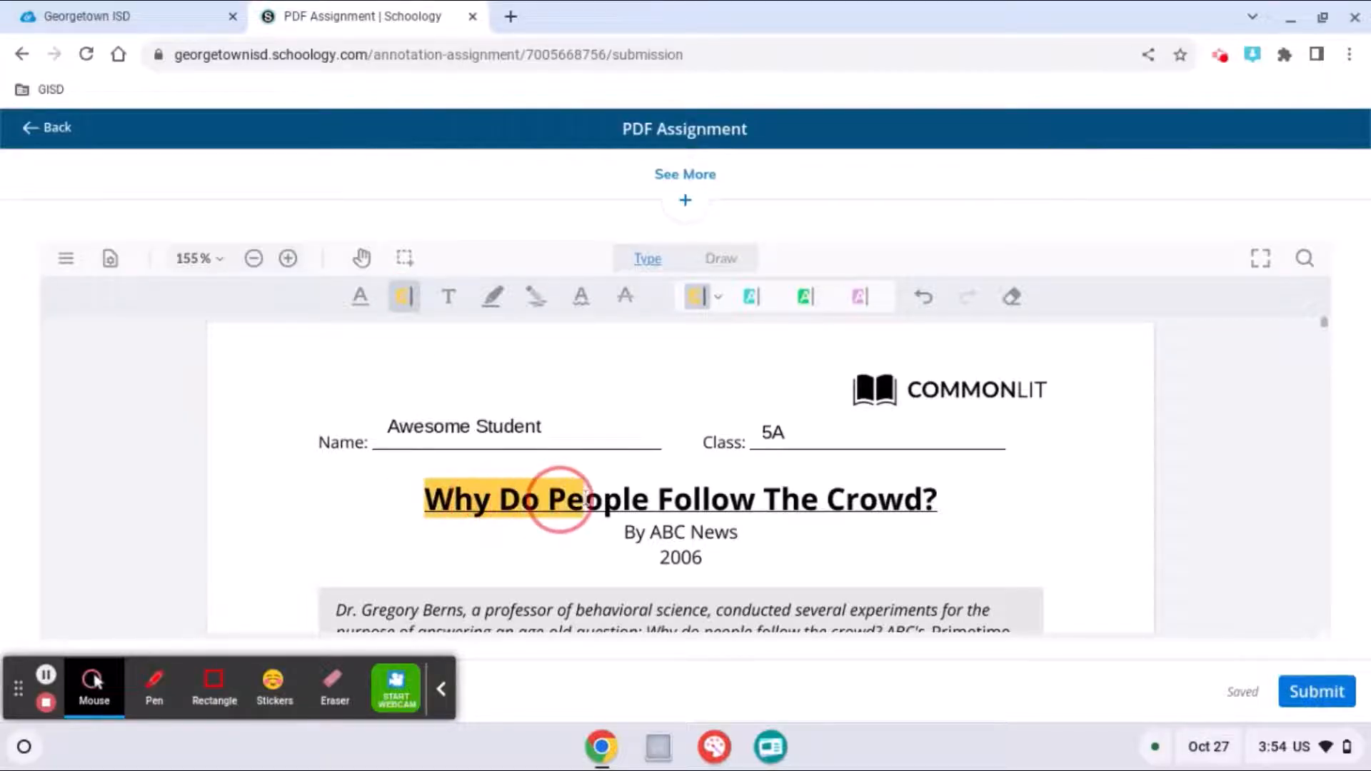
{"action": "left_click_drag", "start_coordinate": [560, 501], "coordinate": [840, 507]}
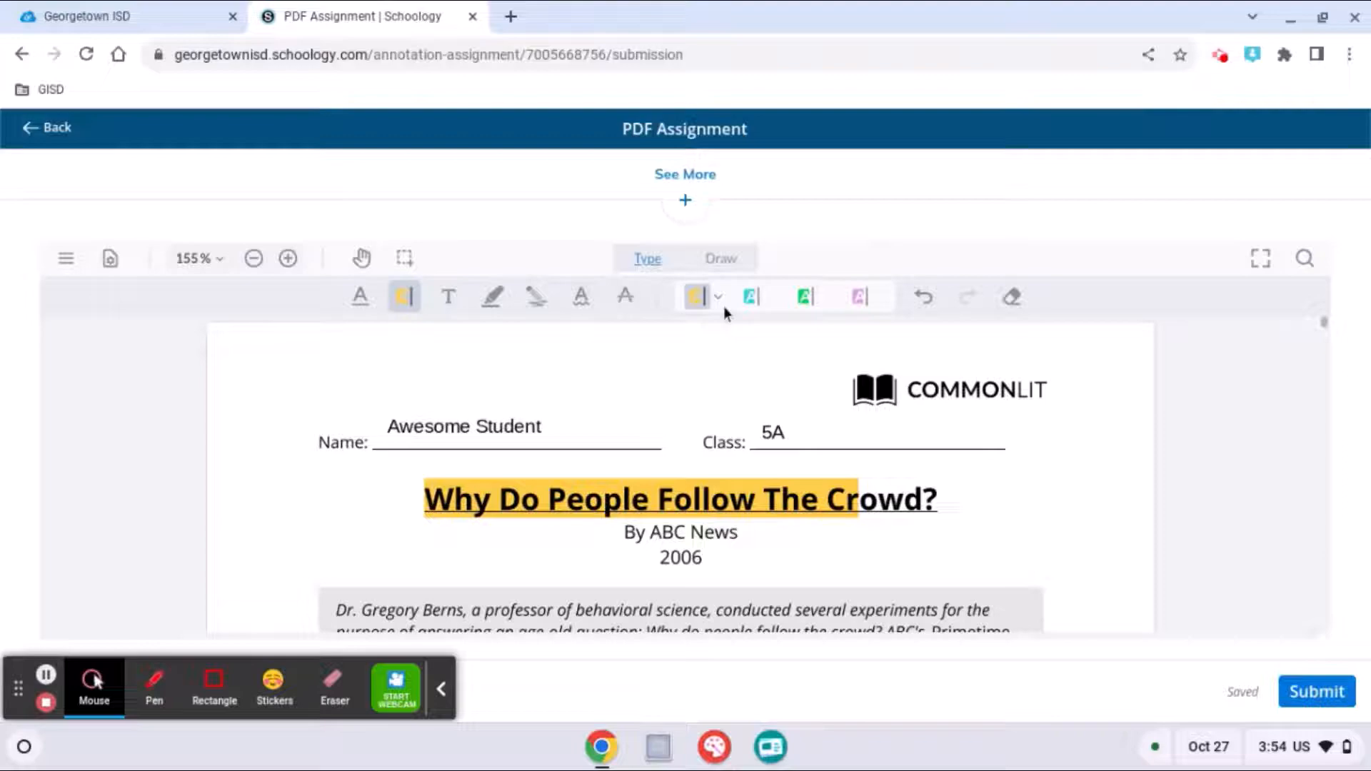
{"action": "mouse_move", "coordinate": [1011, 297]}
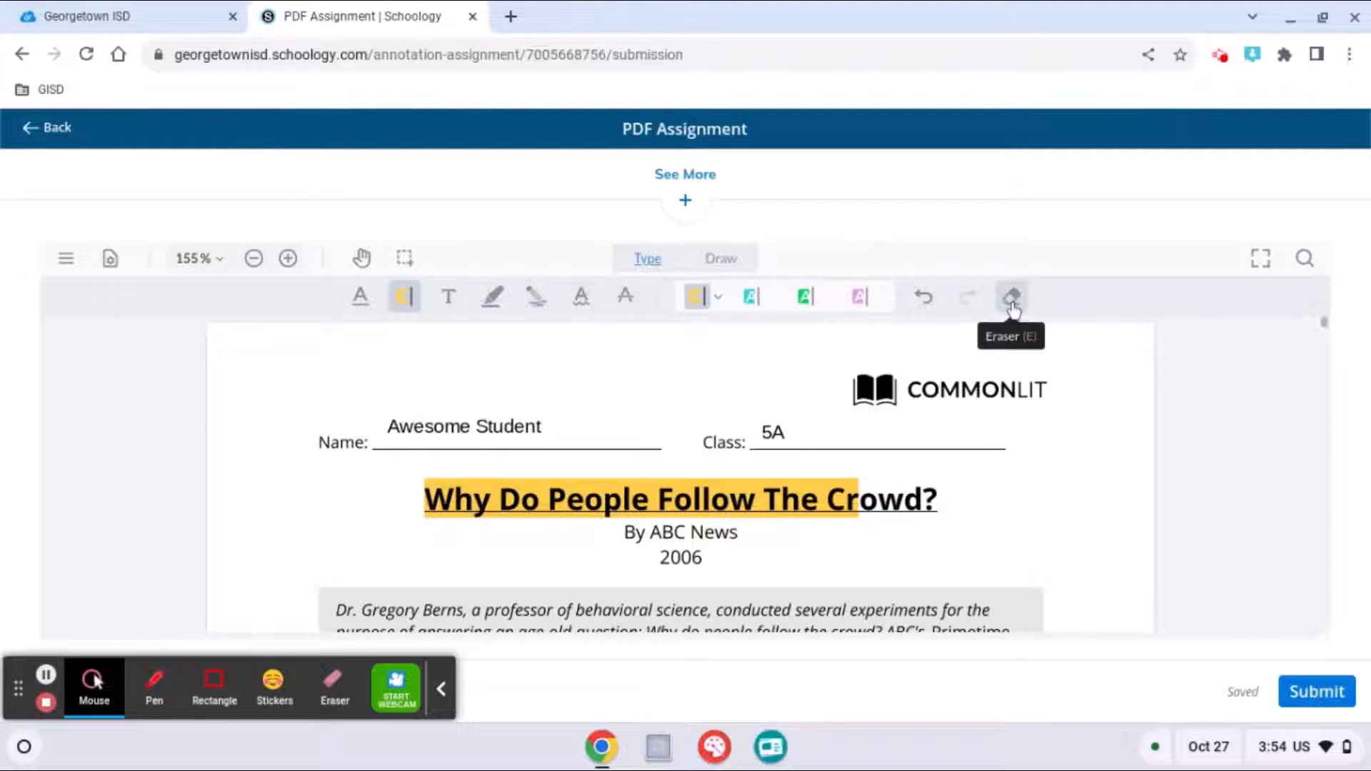
Step: Switch to the eraser and touch up the title highlight
{"action": "left_click", "coordinate": [1011, 297]}
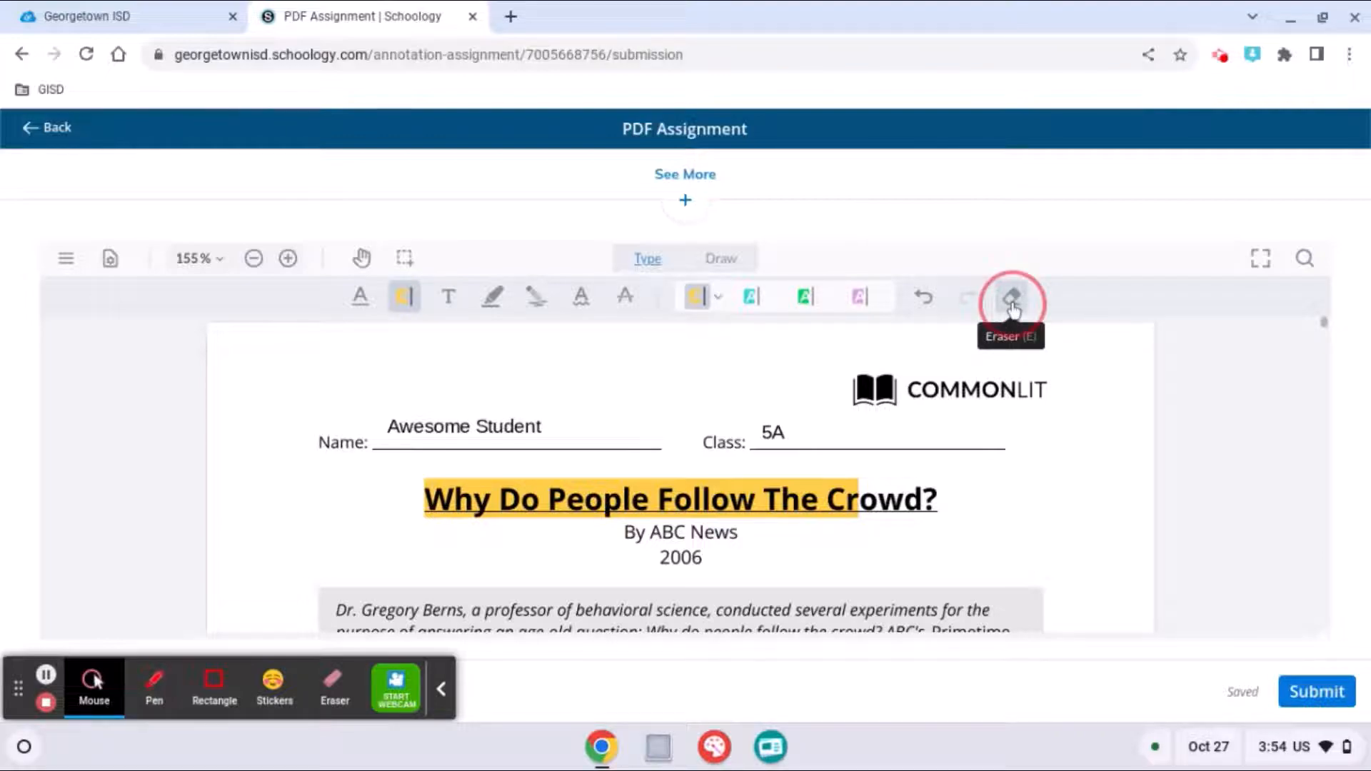
{"action": "left_click", "coordinate": [1011, 296]}
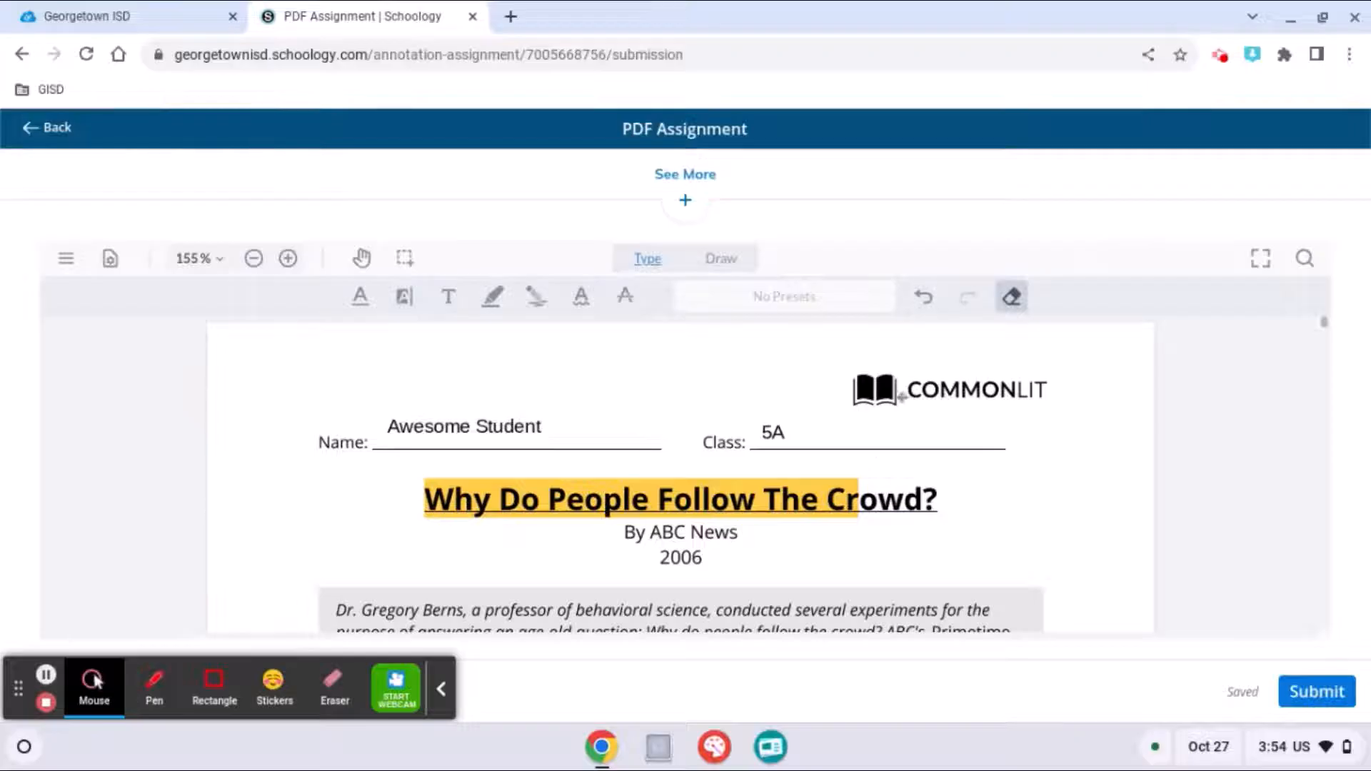
{"action": "left_click", "coordinate": [679, 498]}
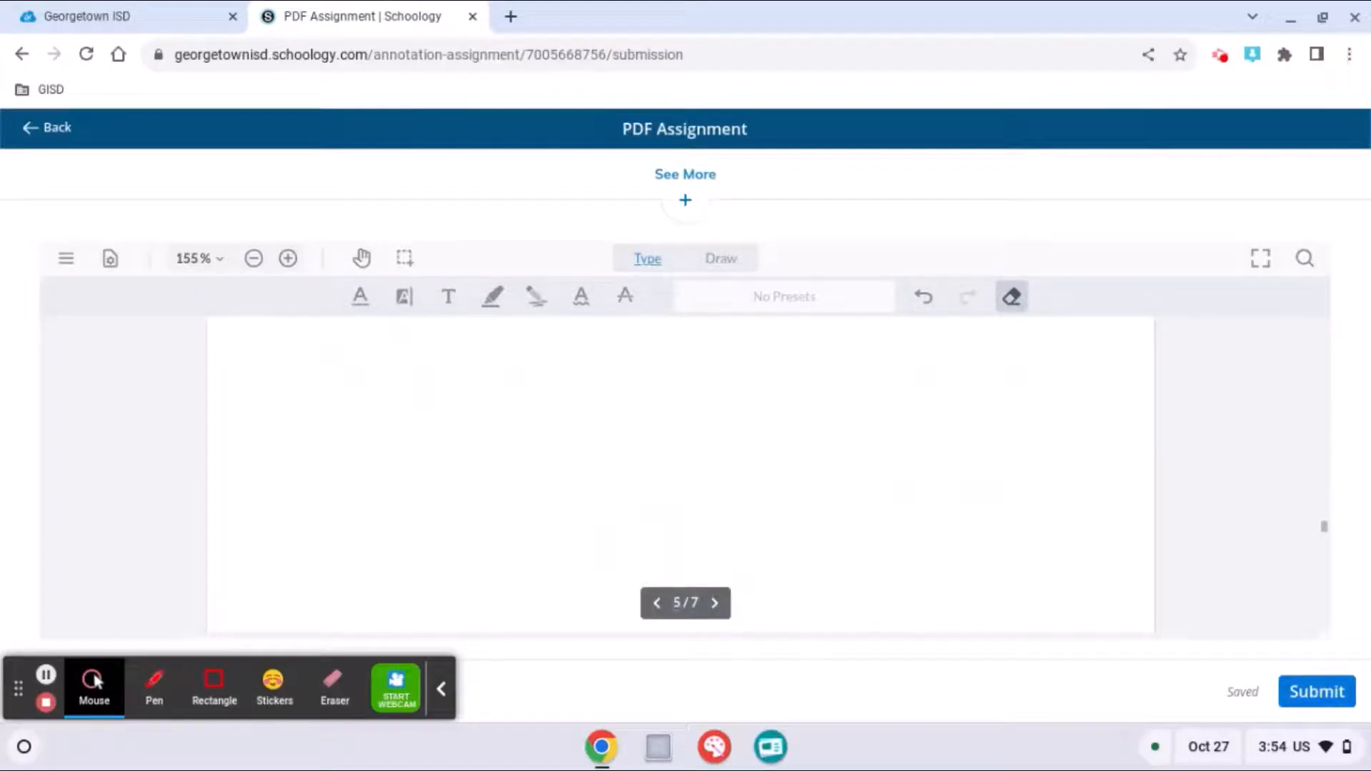
{"action": "left_click", "coordinate": [714, 603]}
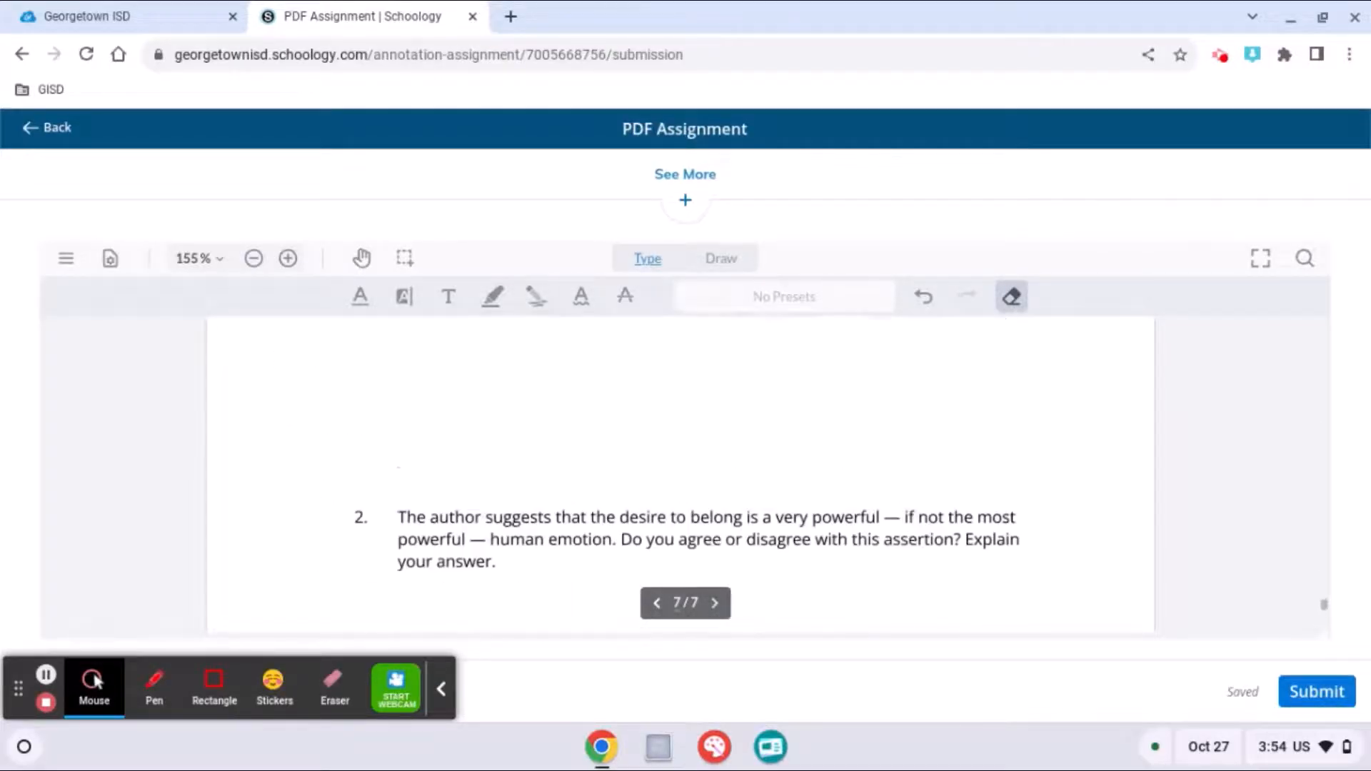
{"action": "left_click", "coordinate": [657, 603]}
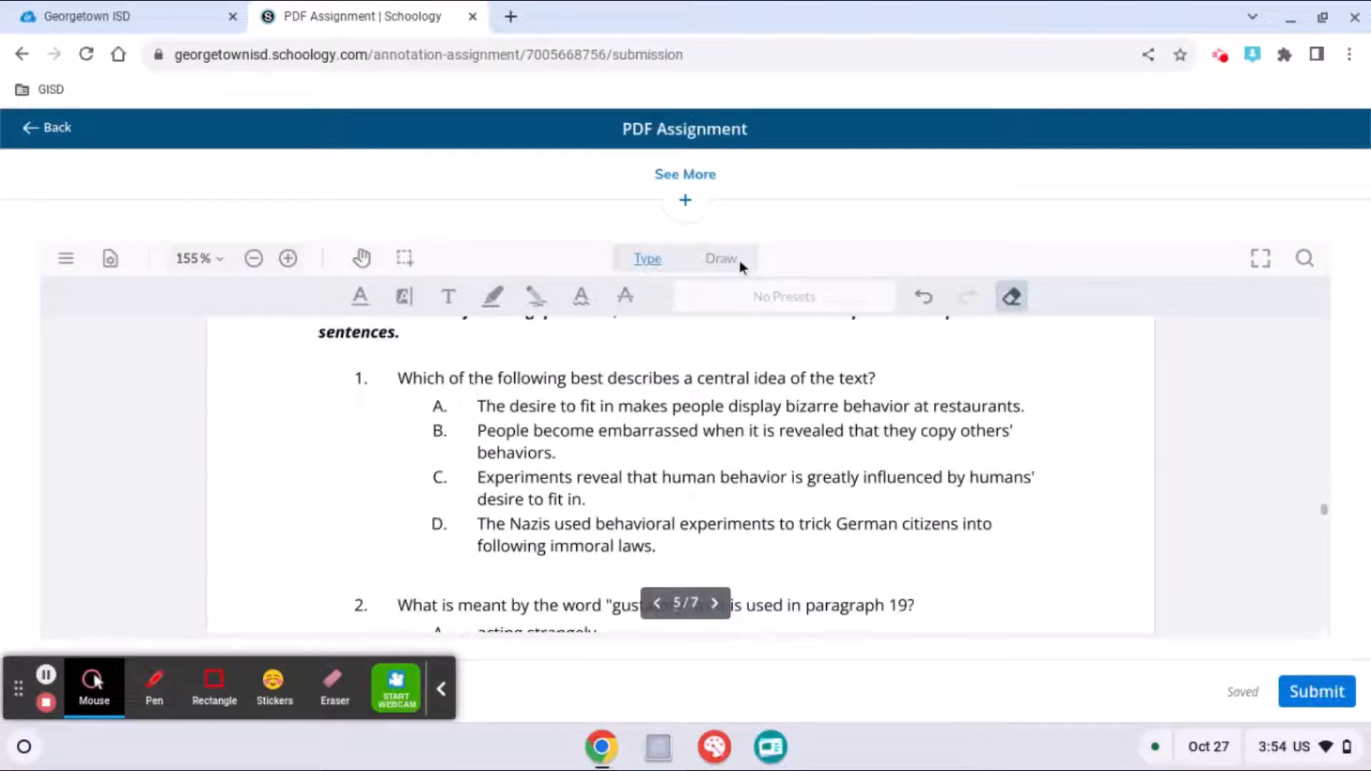
{"action": "left_click", "coordinate": [720, 259]}
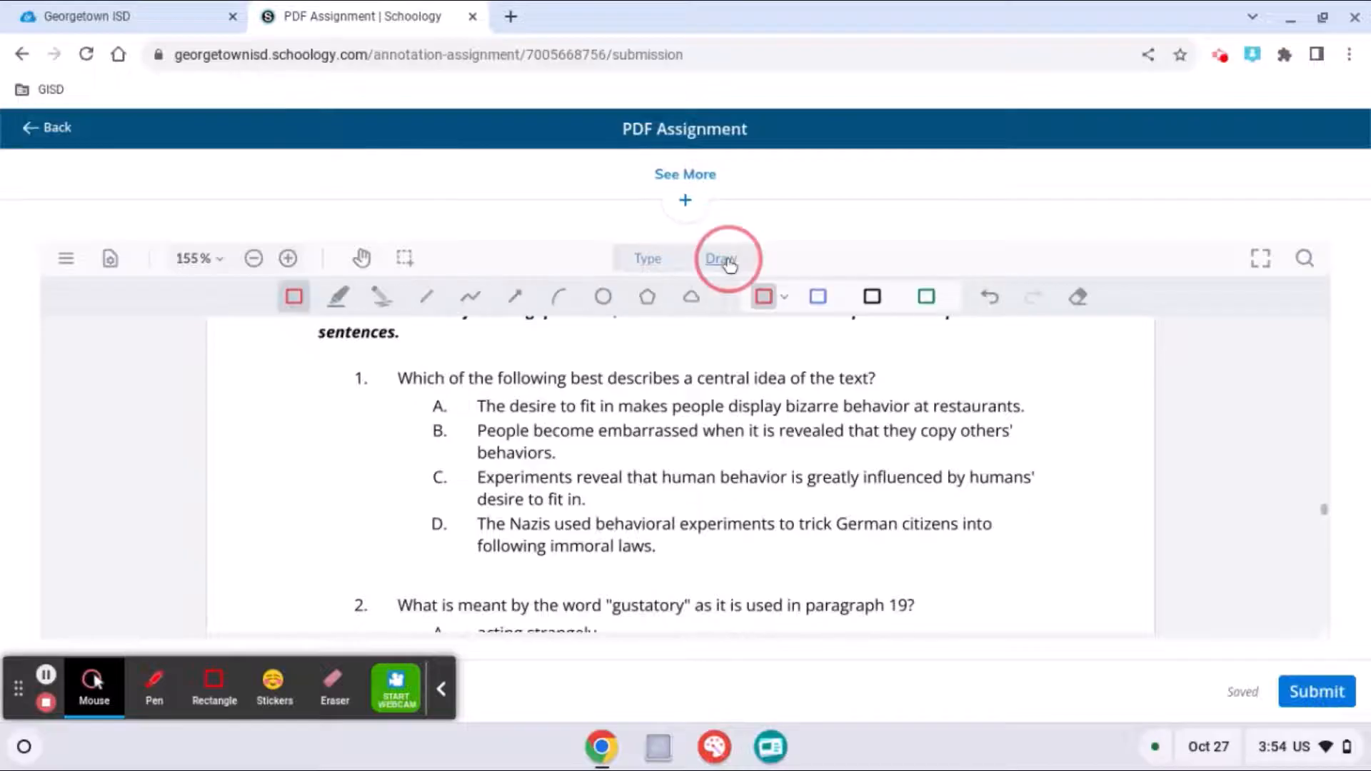
{"action": "mouse_move", "coordinate": [602, 297]}
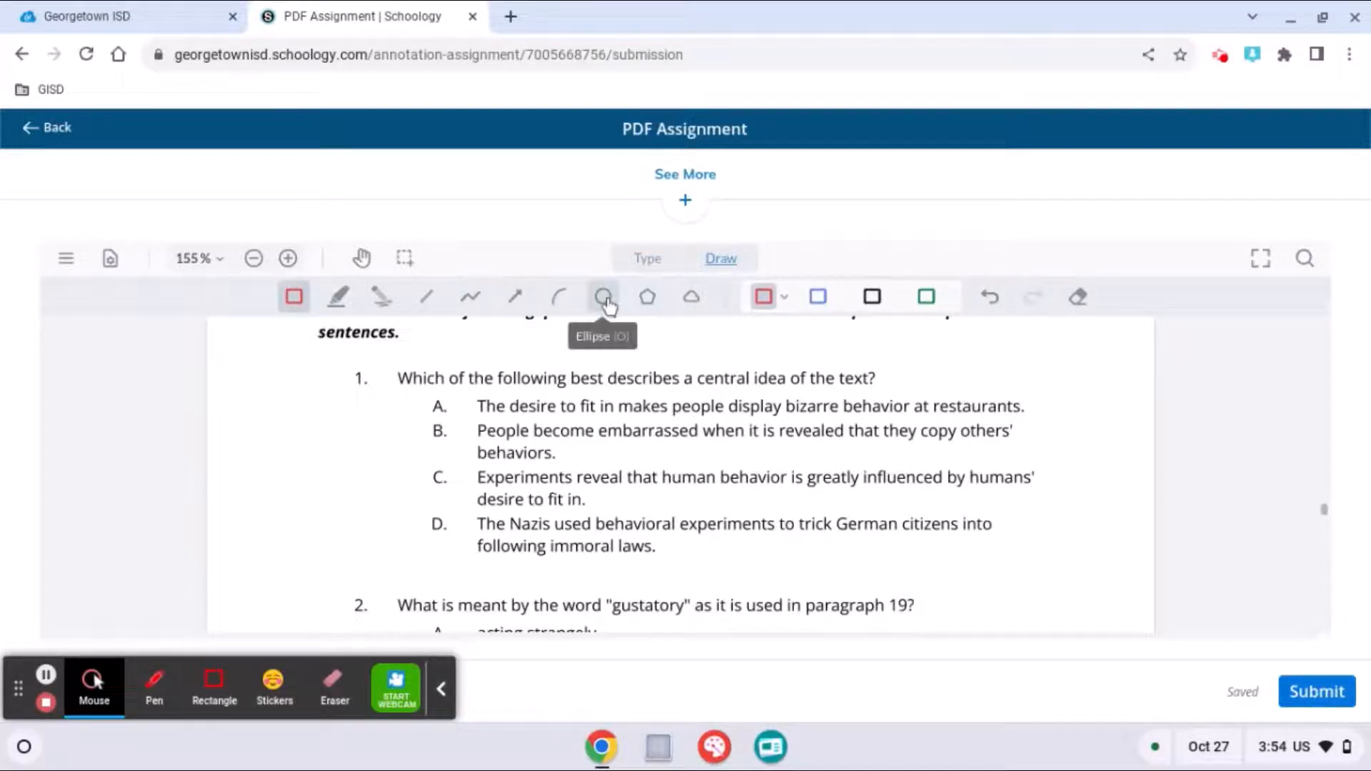
{"action": "left_click", "coordinate": [603, 297]}
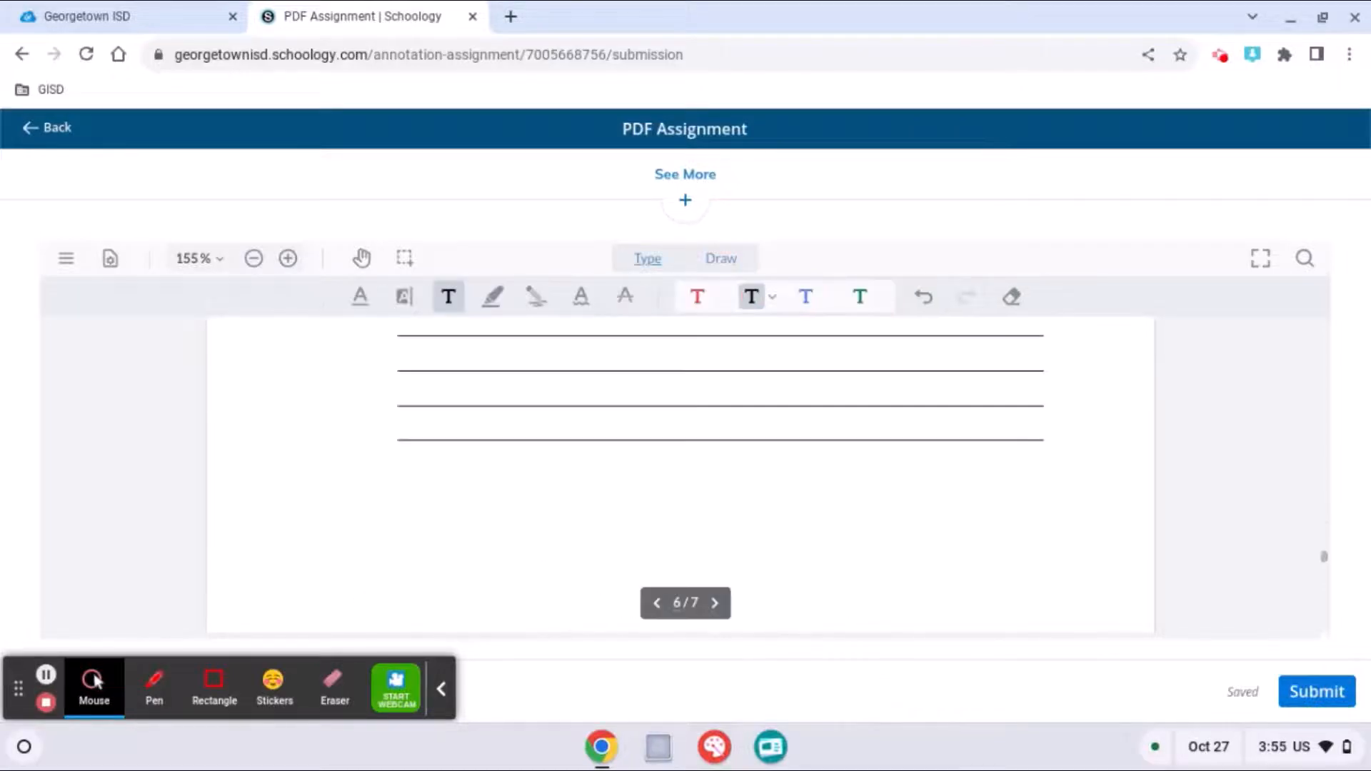
{"action": "left_click", "coordinate": [655, 602]}
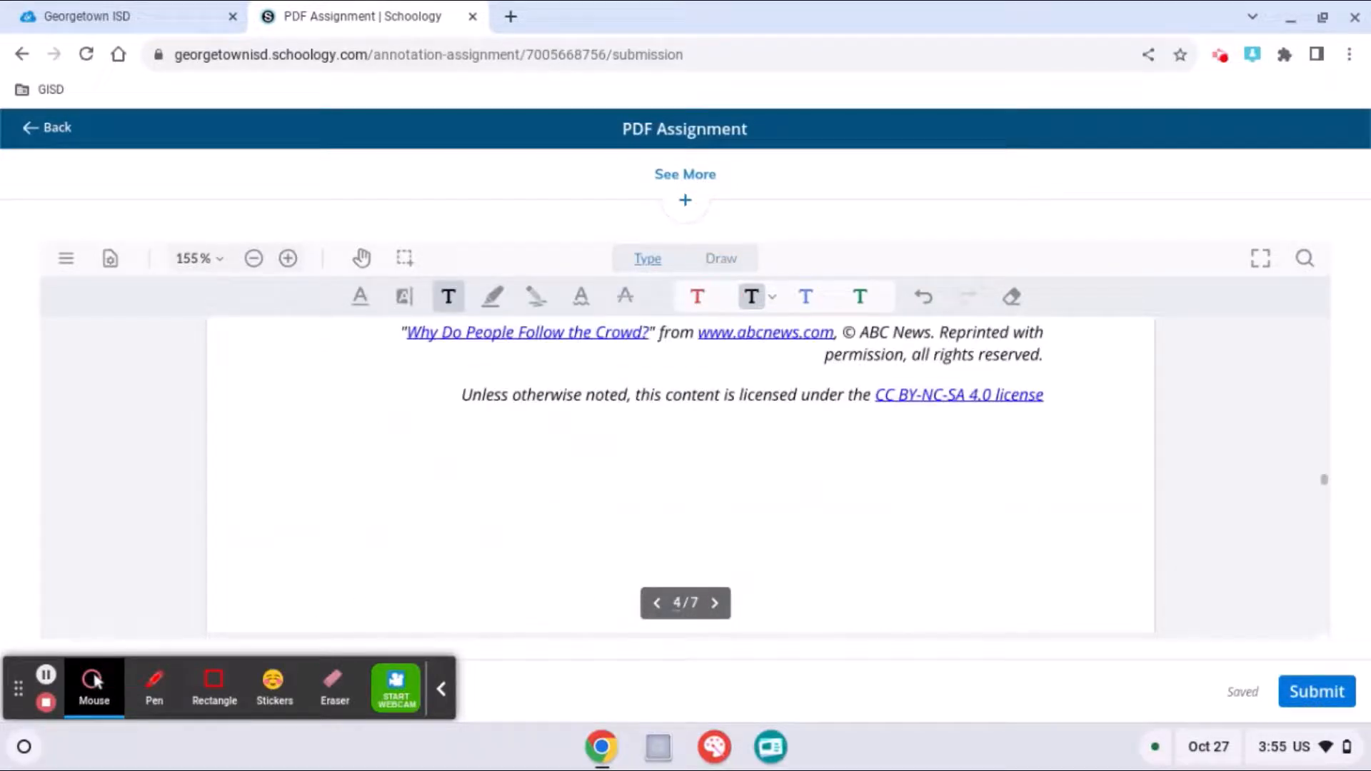
{"action": "scroll", "scroll_direction": "down", "scroll_amount": 3}
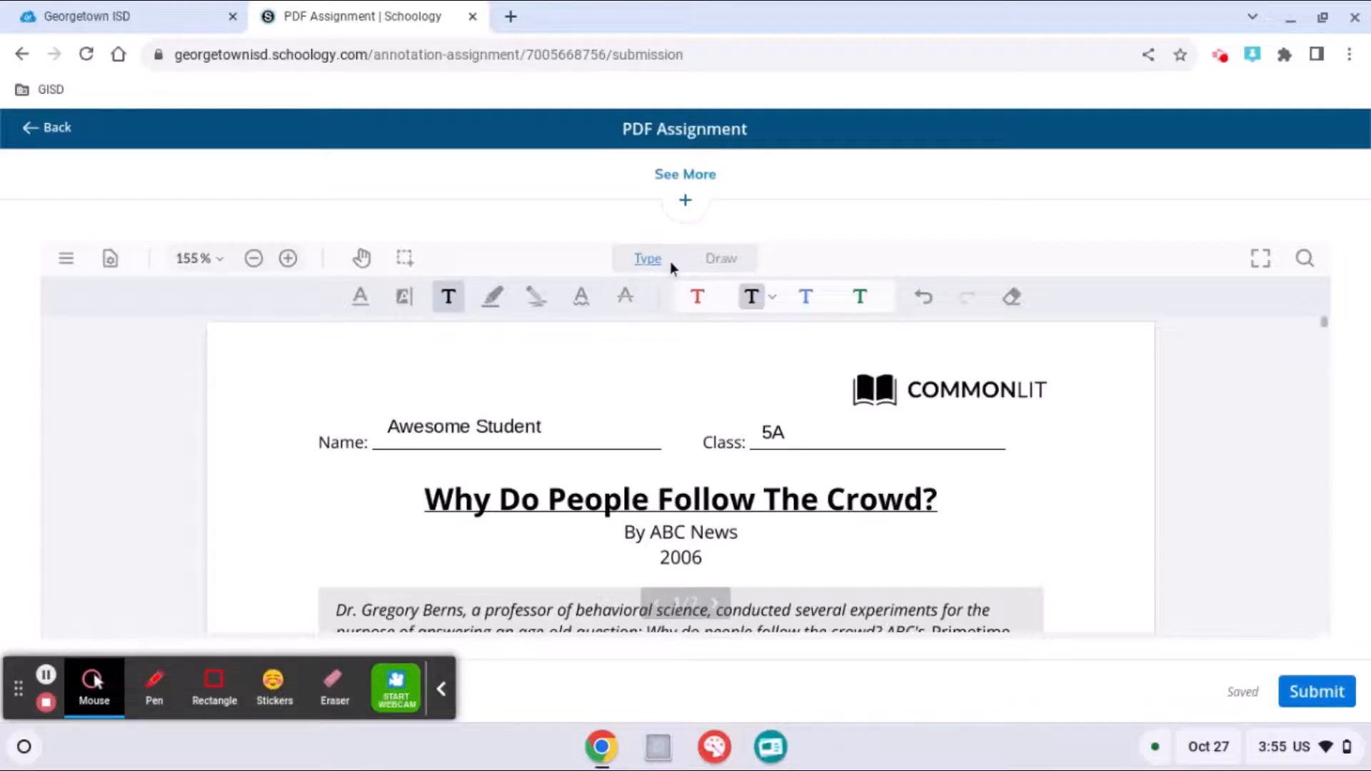
Step: Draw a red arrow pointing at the worksheet title
{"action": "left_click", "coordinate": [720, 259]}
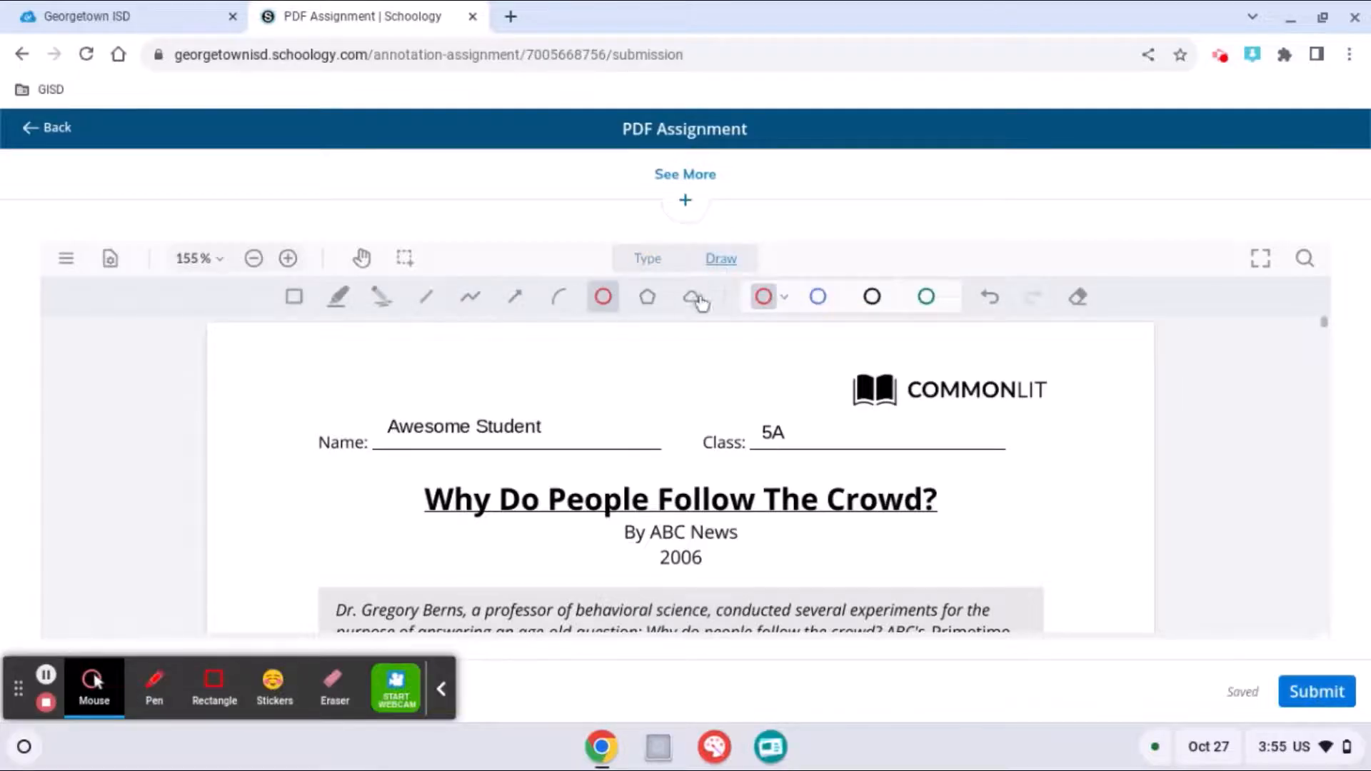
{"action": "left_click", "coordinate": [514, 297]}
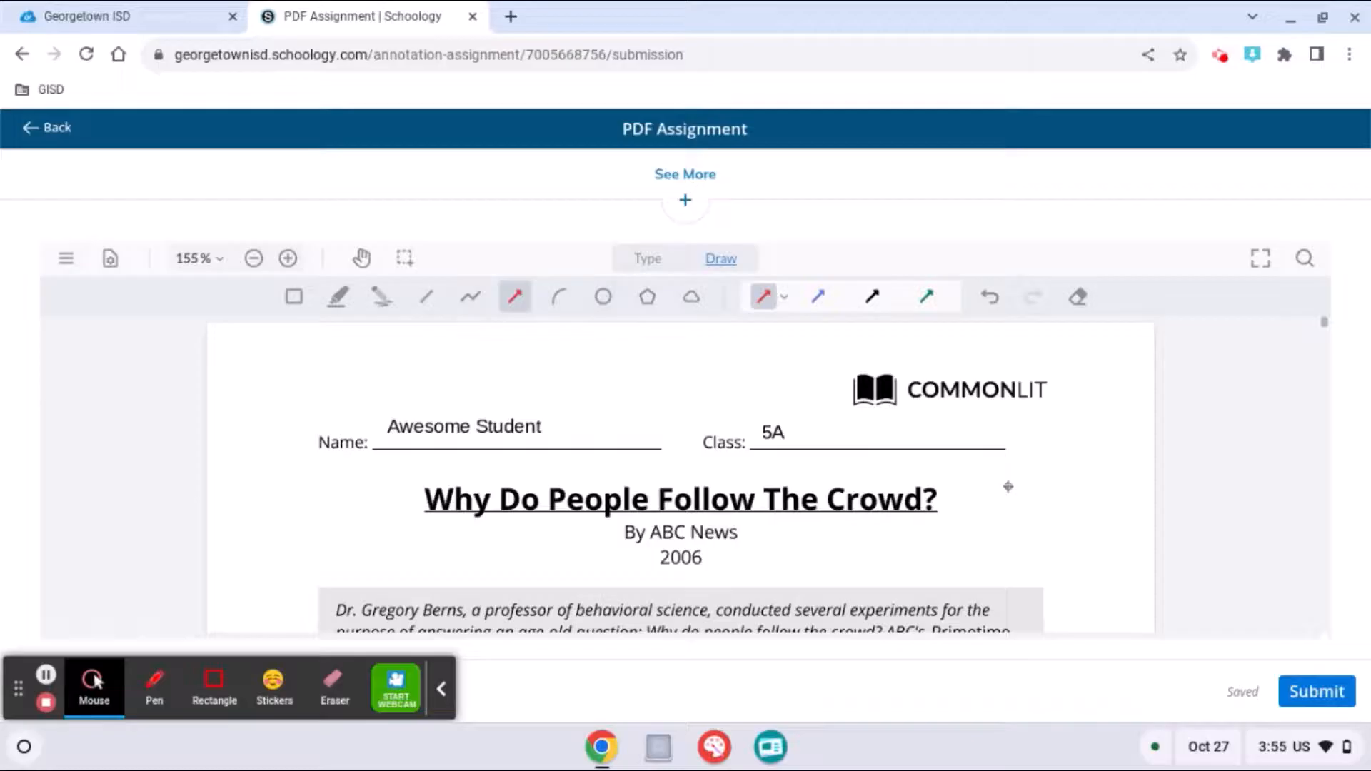
{"action": "left_click_drag", "start_coordinate": [1041, 486], "coordinate": [944, 524]}
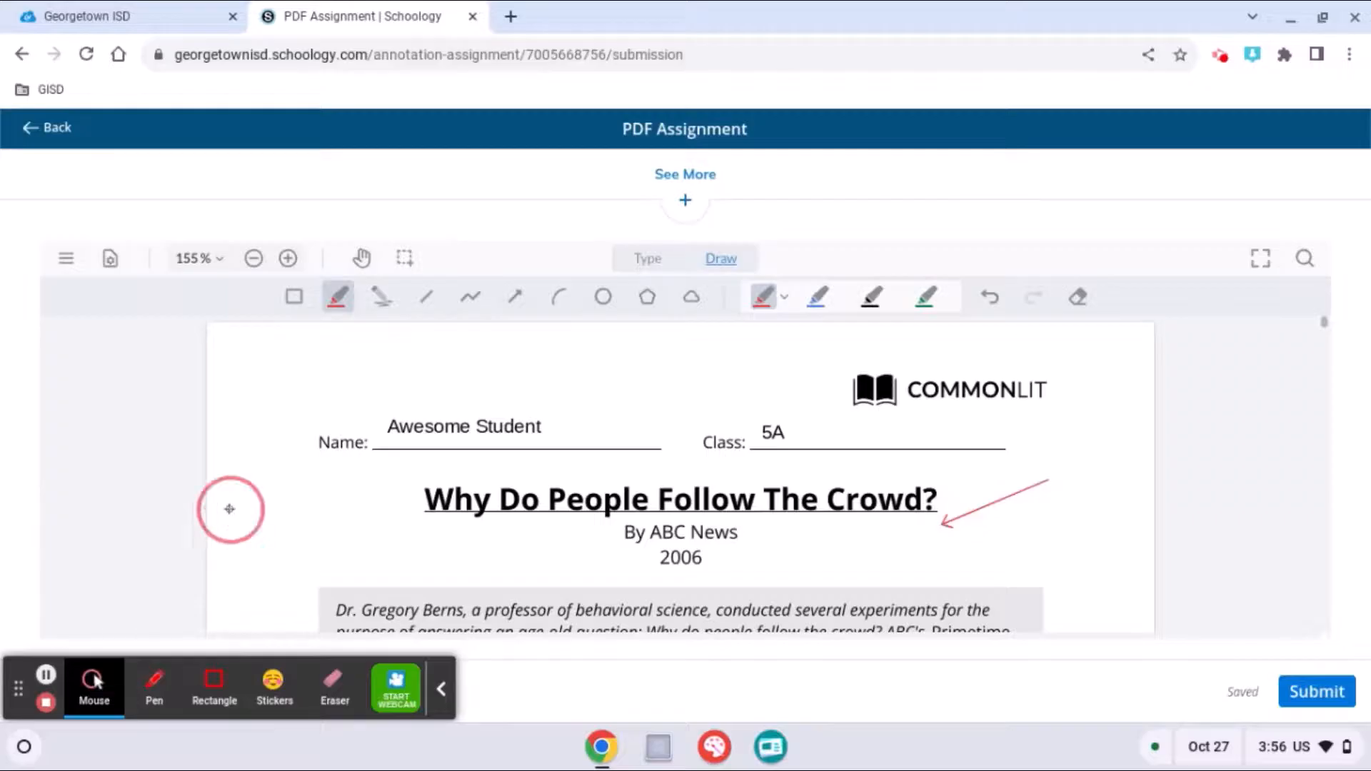
{"action": "left_click_drag", "start_coordinate": [229, 510], "coordinate": [374, 485]}
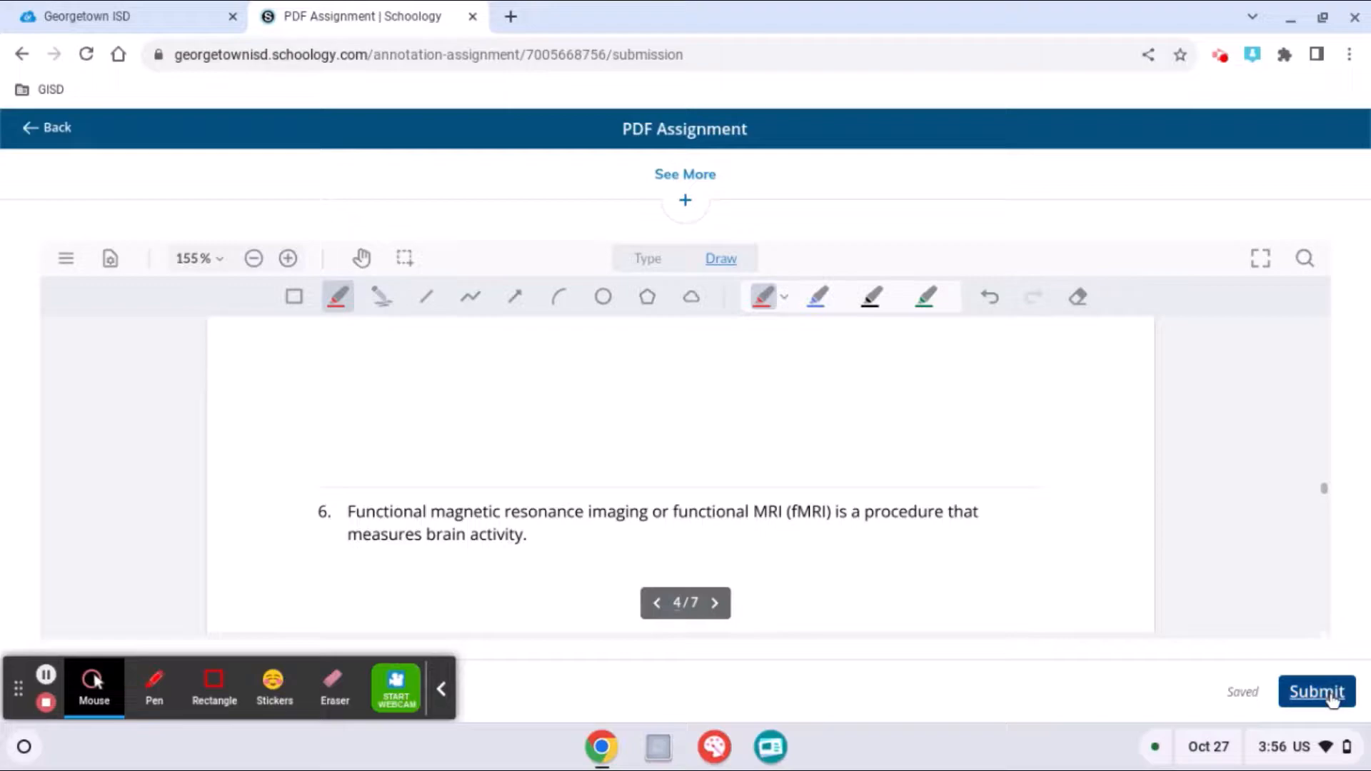
Step: Submit the annotated assignment
{"action": "left_click", "coordinate": [1315, 691]}
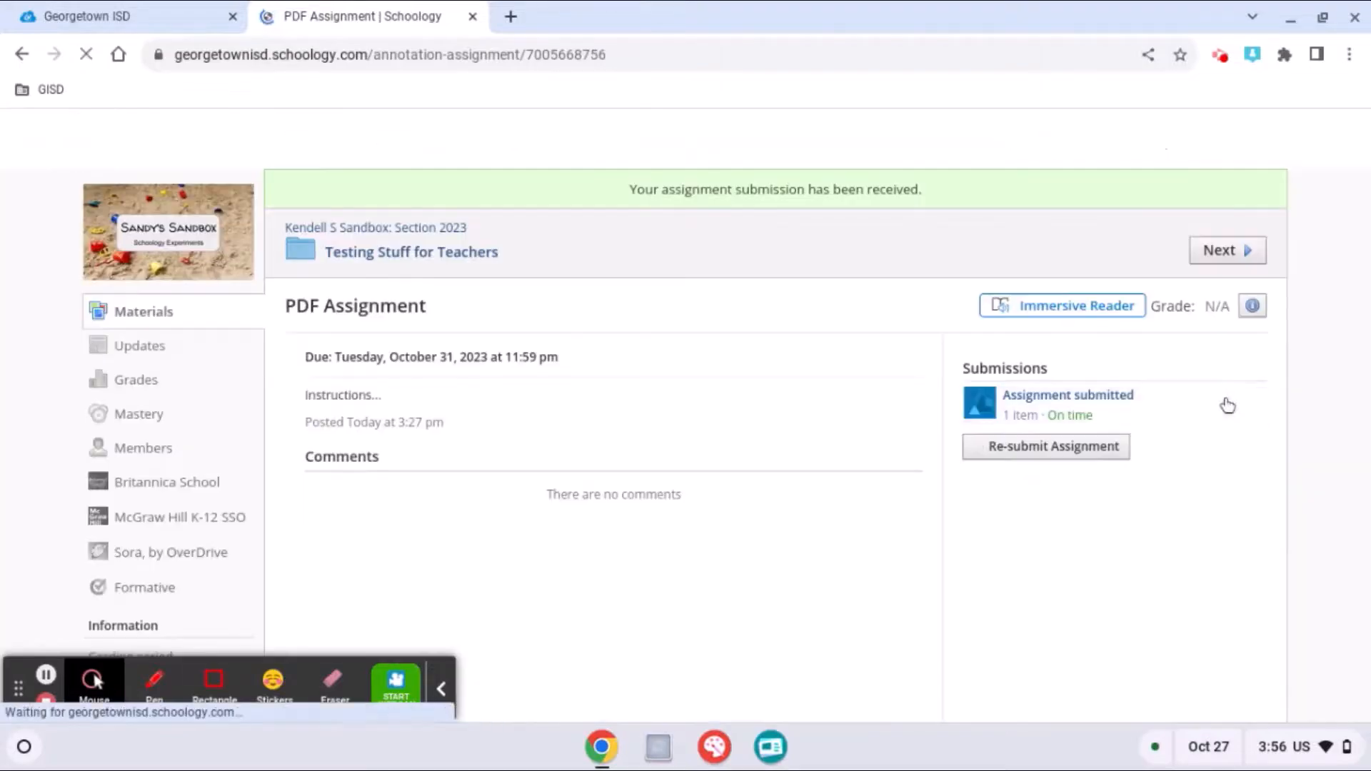